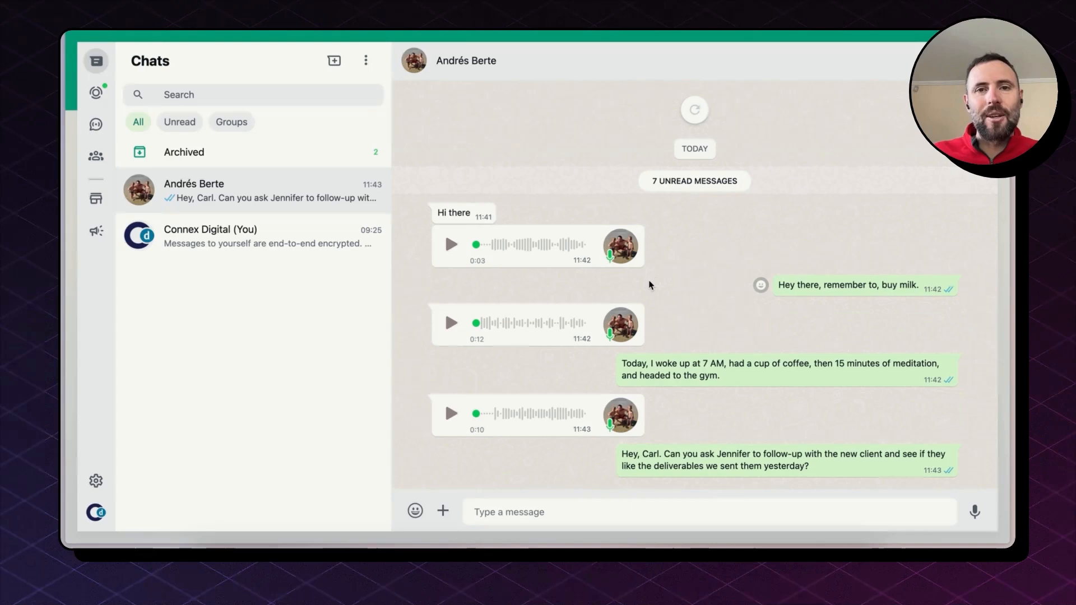
# - Leave the Connex site and bring up the Zapier homepage from the browser sidebar
pyautogui.click(508, 511)
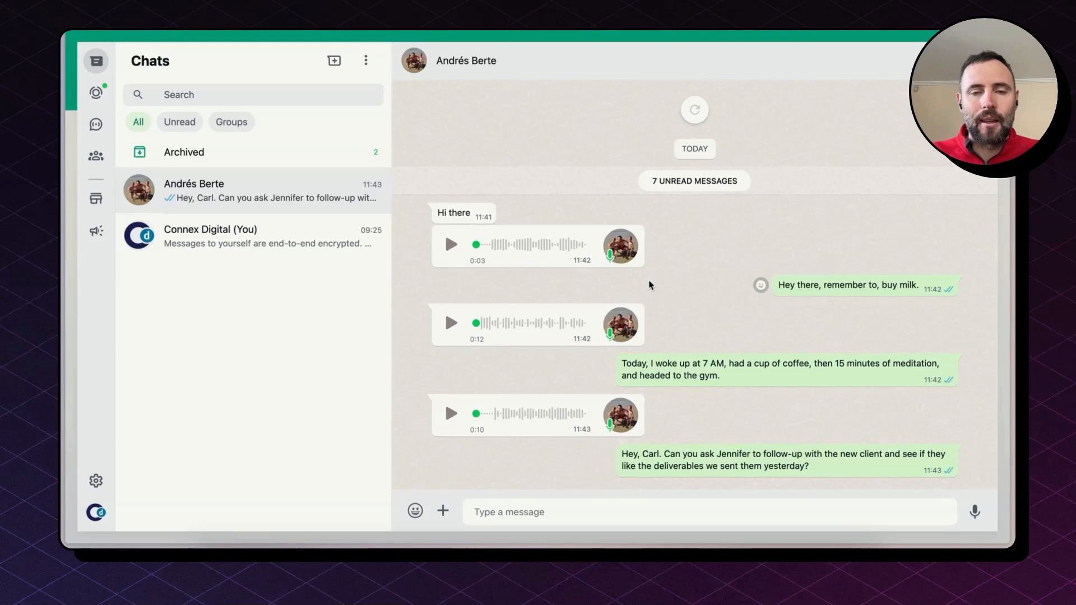
pyautogui.click(509, 511)
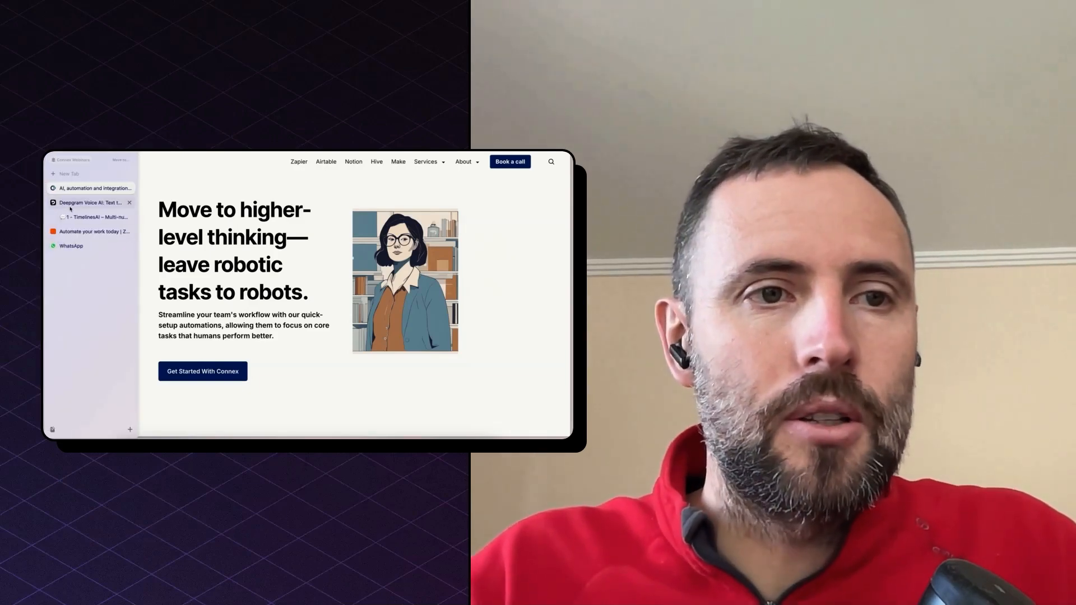
pyautogui.click(90, 202)
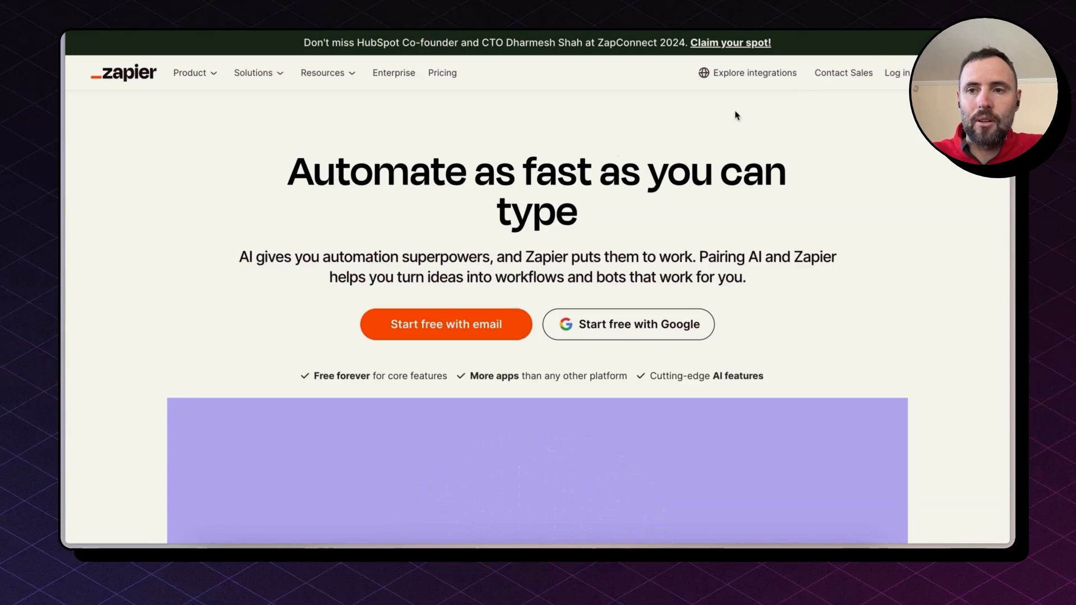
# - Sign in to Zapier with the Google account and land on a new draft Zap
pyautogui.click(897, 73)
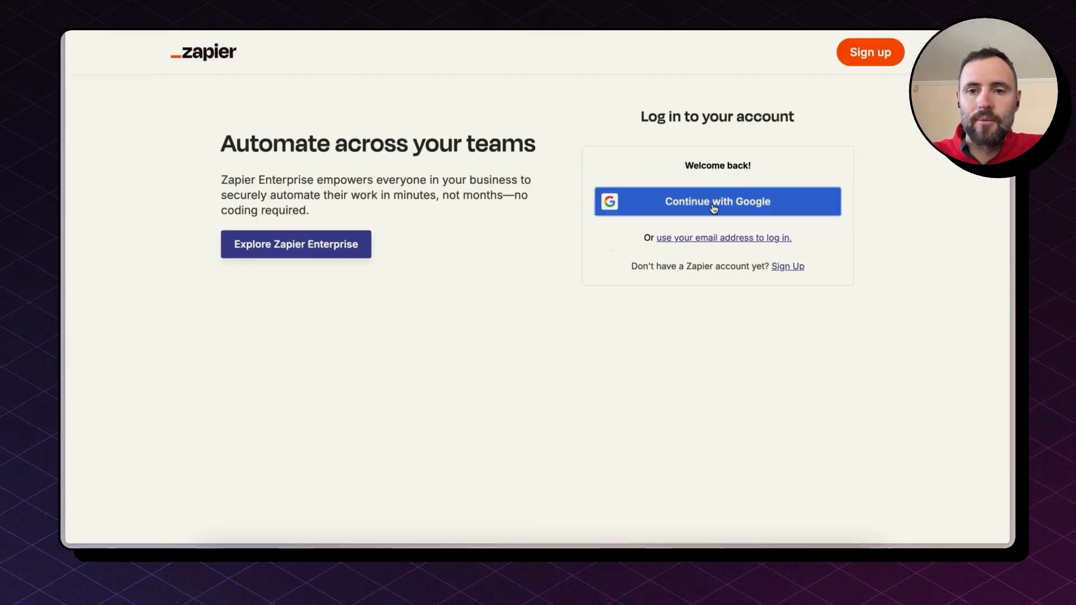
pyautogui.click(716, 201)
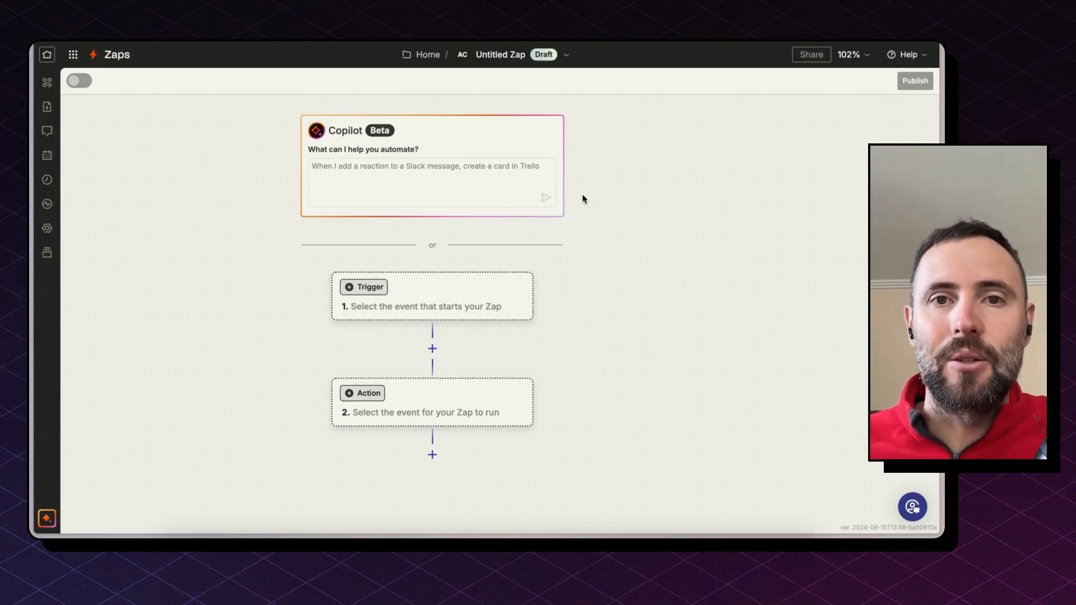
# - Set the trigger to TimelinesAI 'New Received Message' using the connex-digital workspace account
pyautogui.scroll(-3)
pyautogui.write('time')
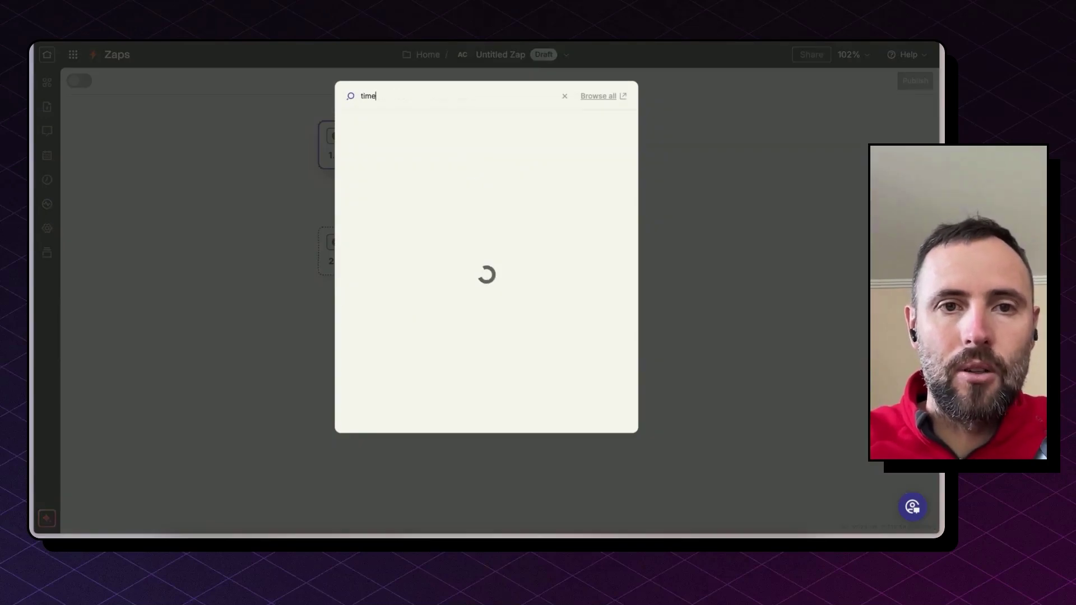
pyautogui.click(564, 95)
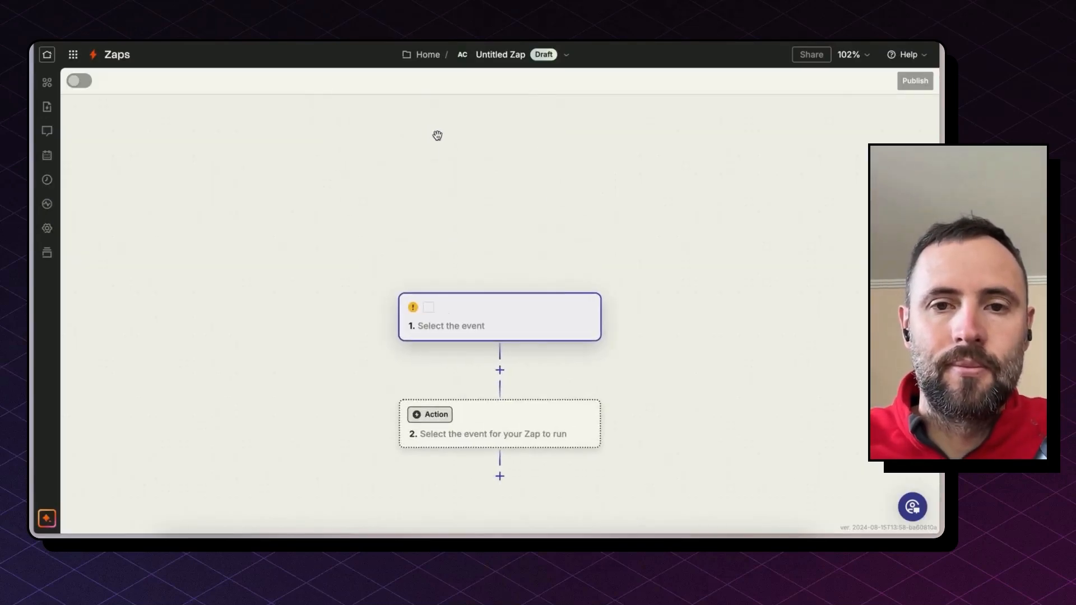
pyautogui.click(498, 316)
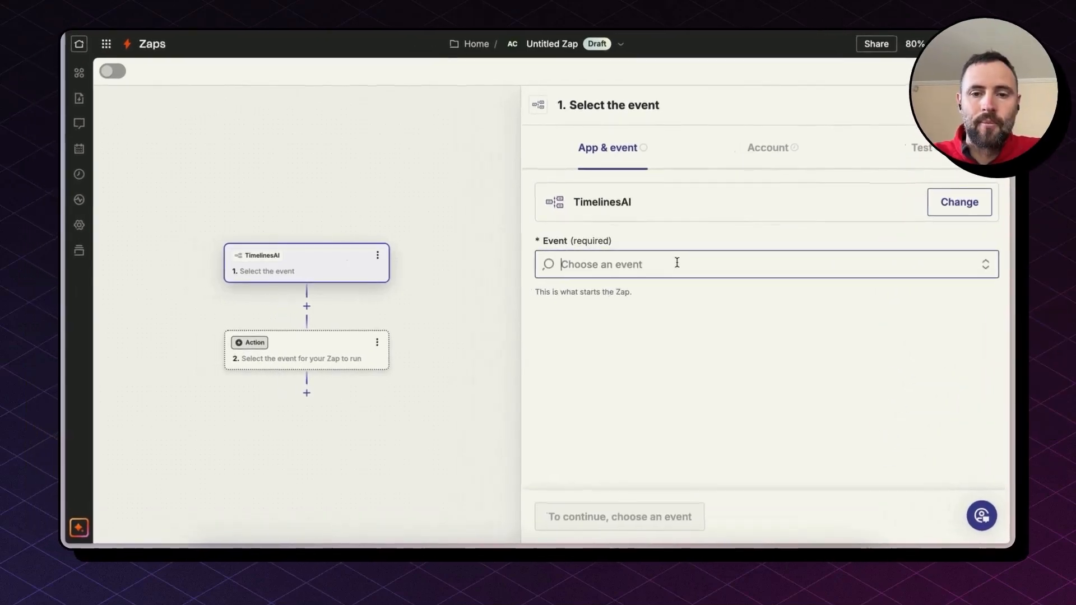
pyautogui.click(675, 264)
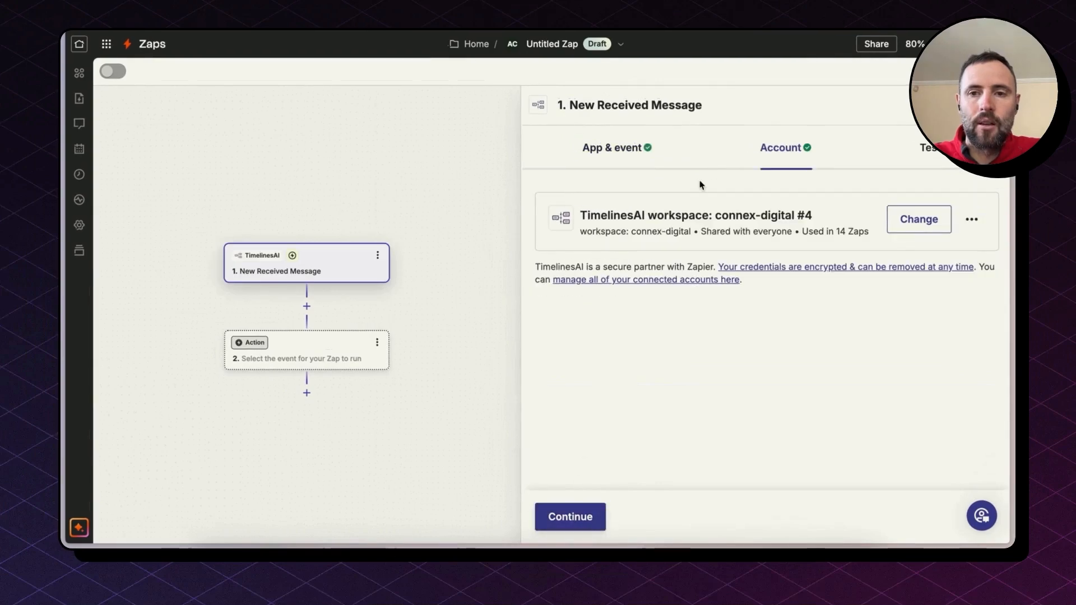
pyautogui.click(569, 516)
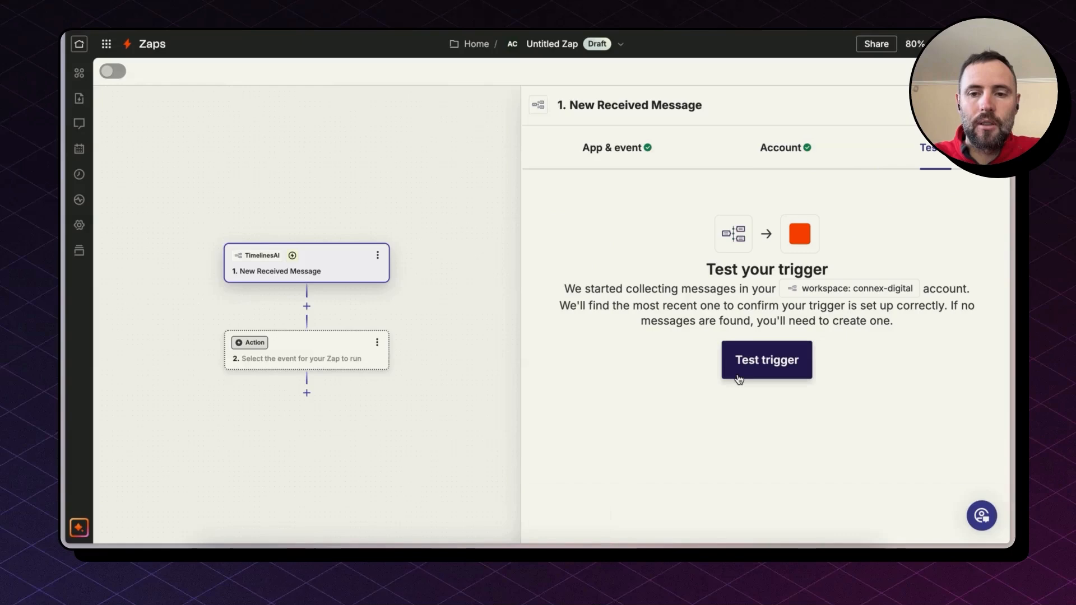
# - Run the trigger test and continue with sample Message A, whose fields include the Attachment Url
pyautogui.click(765, 359)
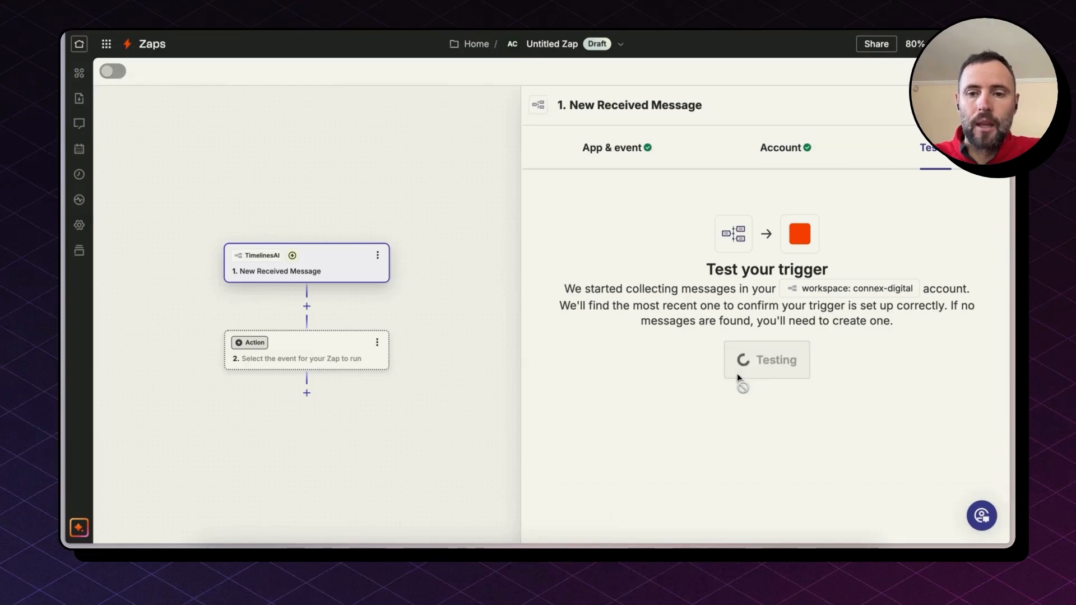
pyautogui.click(767, 359)
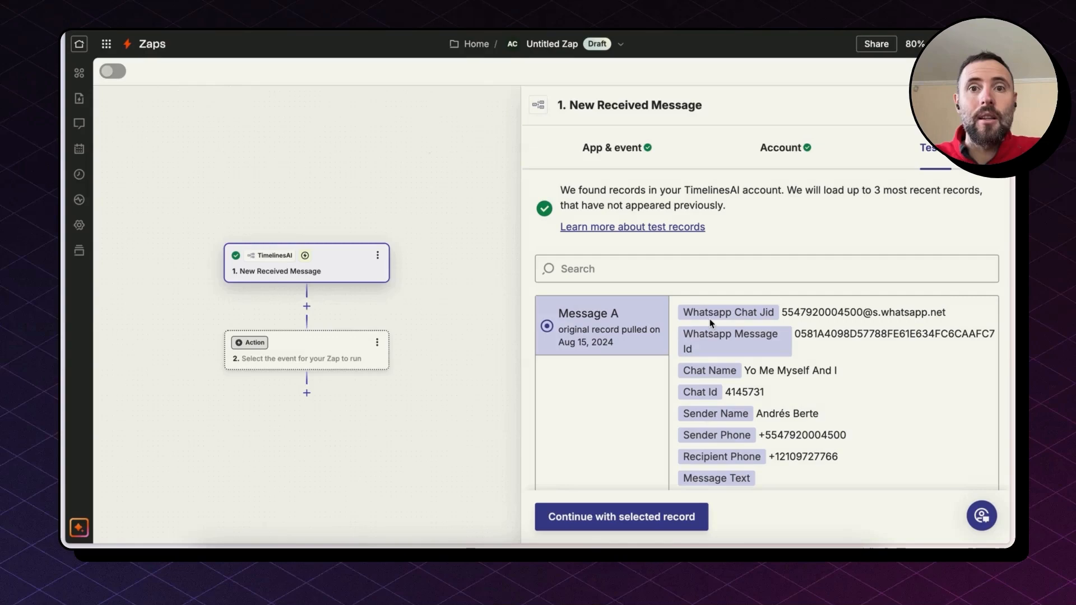
pyautogui.moveTo(842, 337)
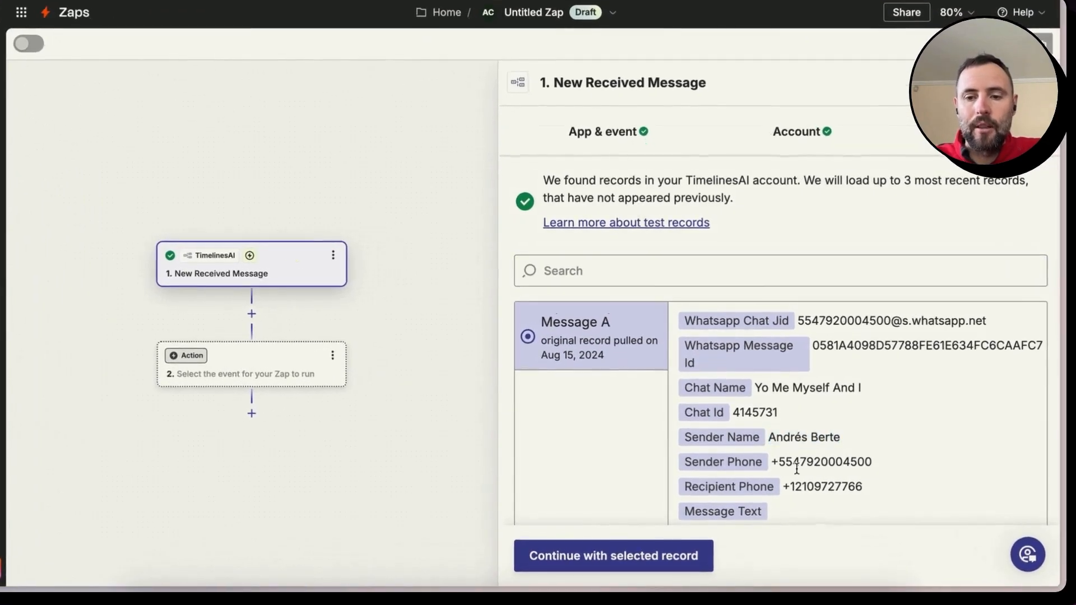
pyautogui.scroll(-3)
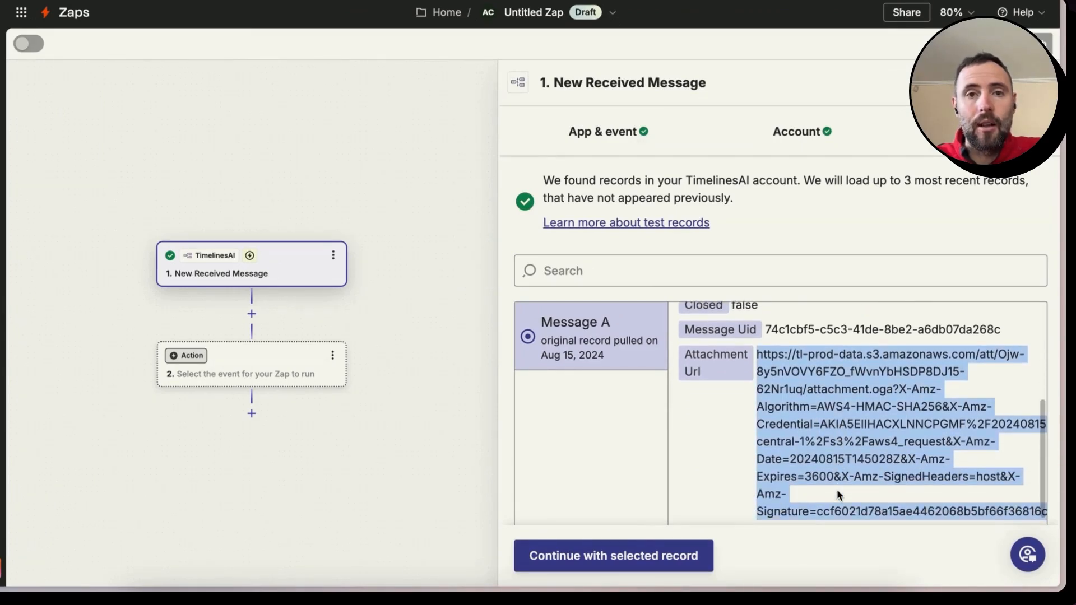
pyautogui.scroll(-3)
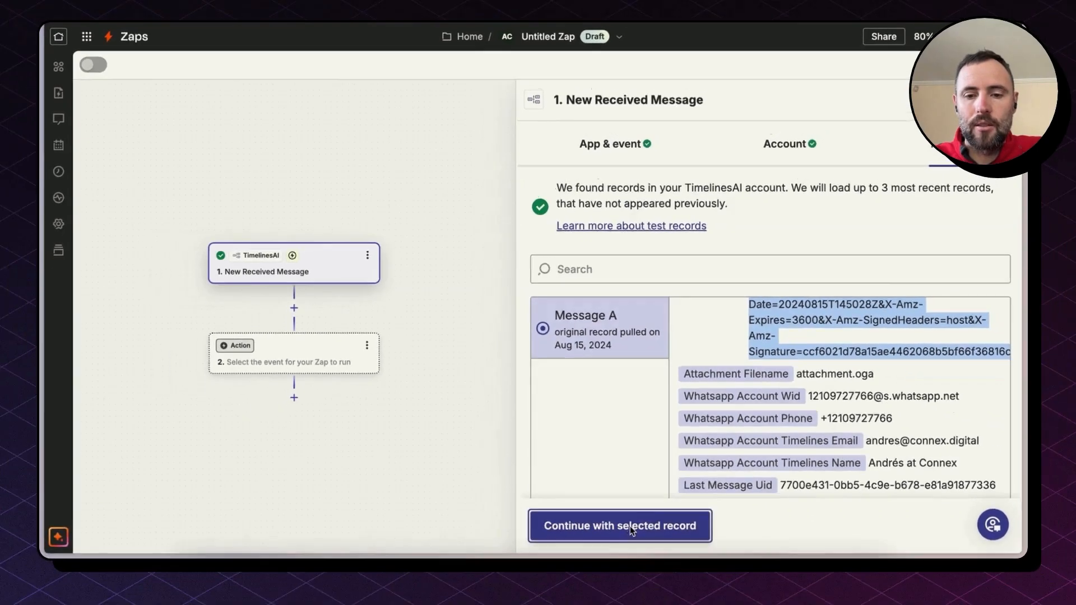
pyautogui.click(619, 526)
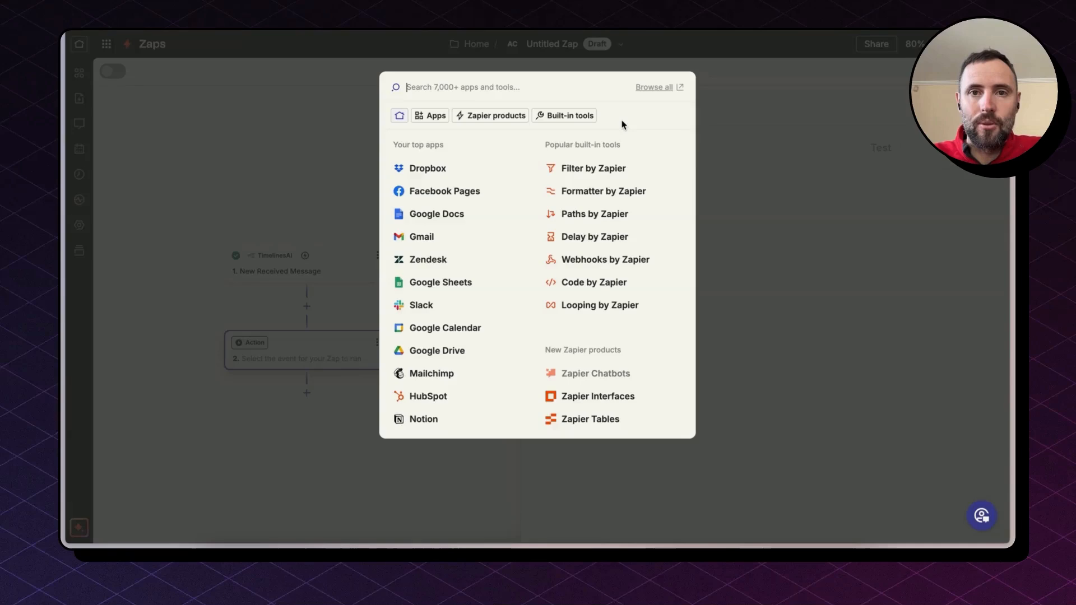
# - Add Deepgram 'Create Transcription (Plain Text)' as step 2 with the Deepgram account connected
pyautogui.write('deep')
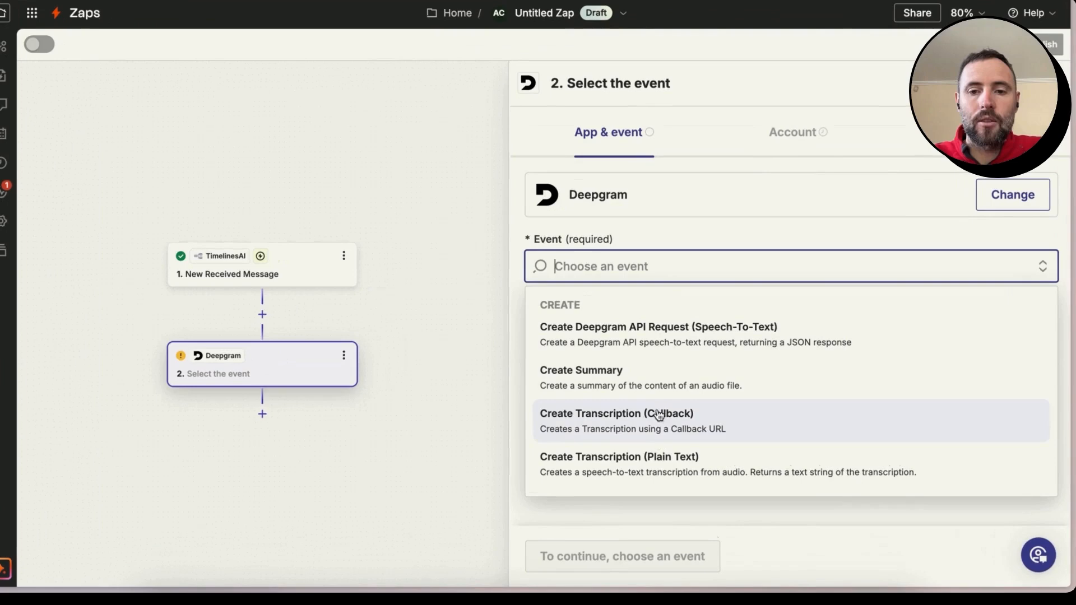
pyautogui.moveTo(718, 477)
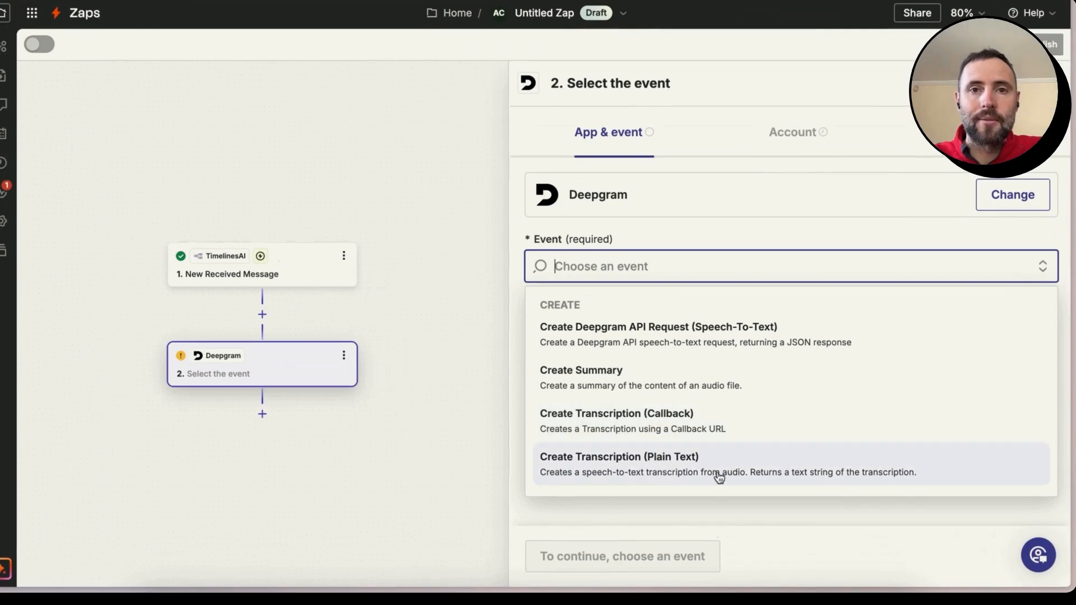
pyautogui.click(618, 456)
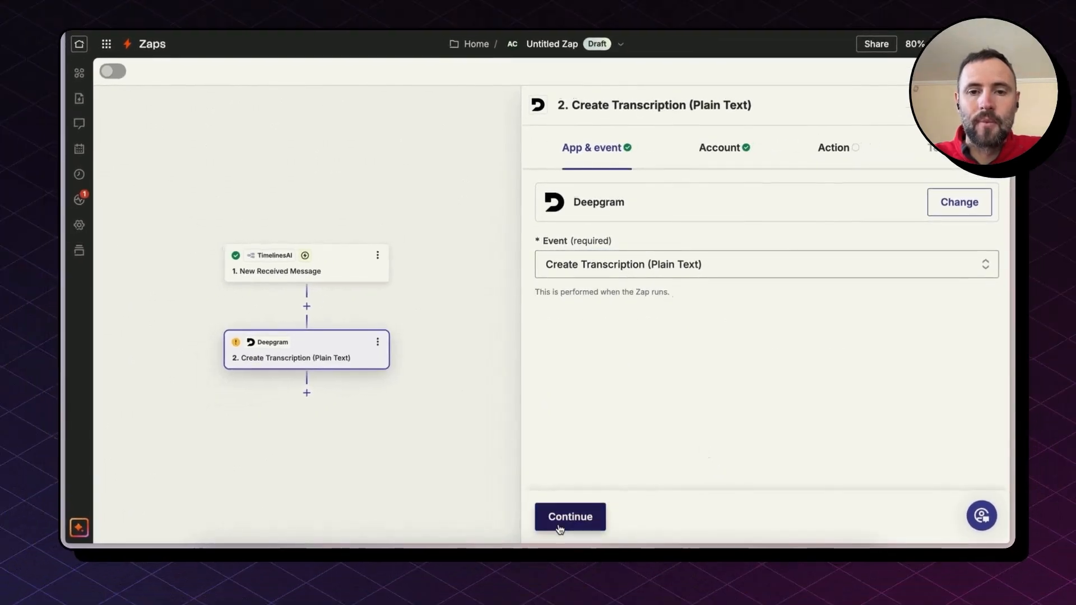
pyautogui.click(570, 516)
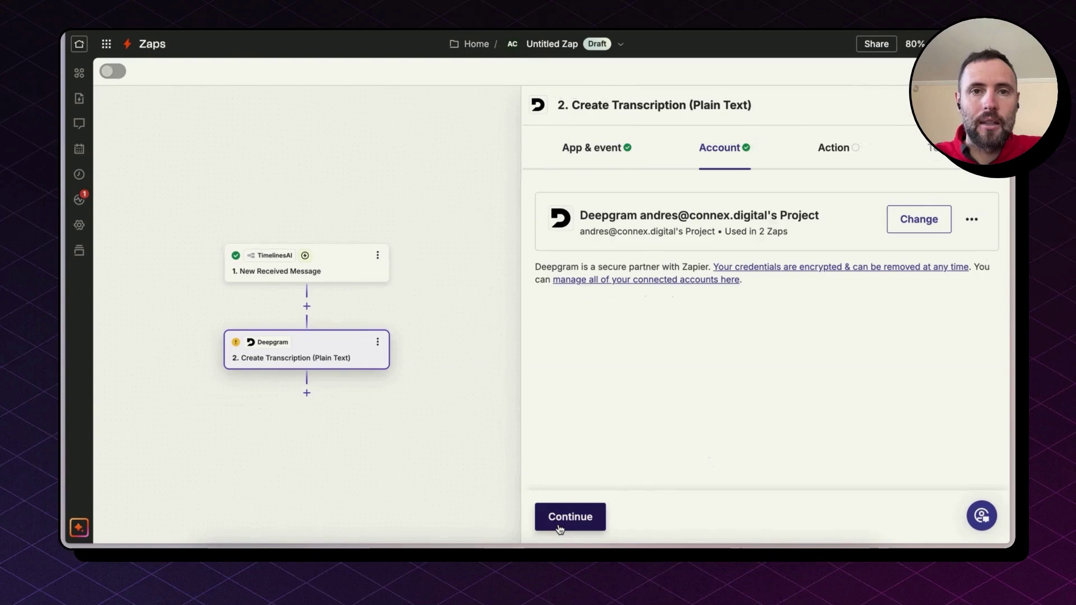
pyautogui.click(569, 516)
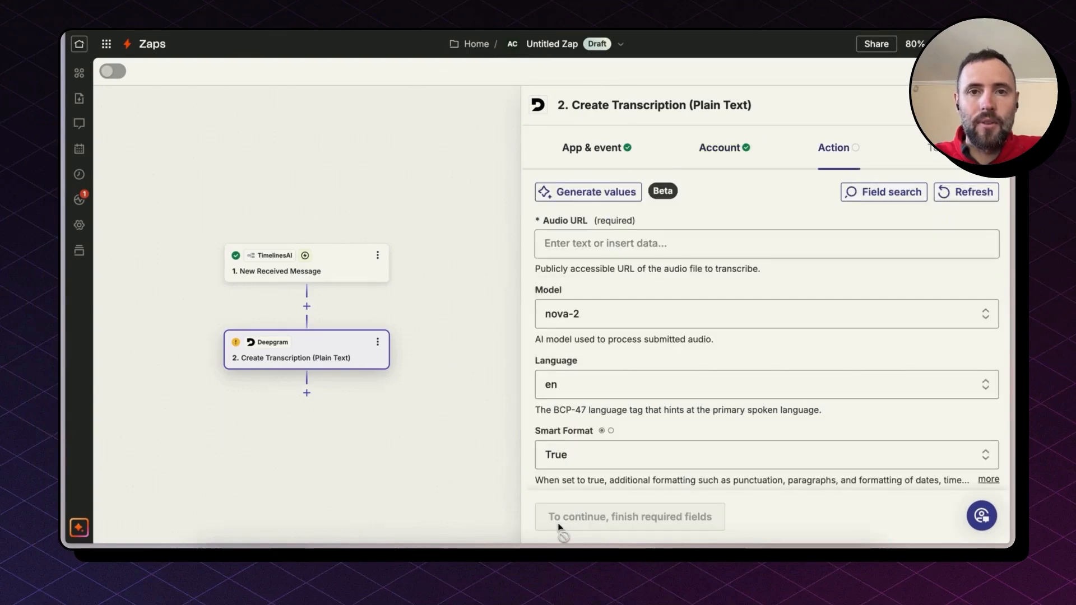
pyautogui.moveTo(641, 268)
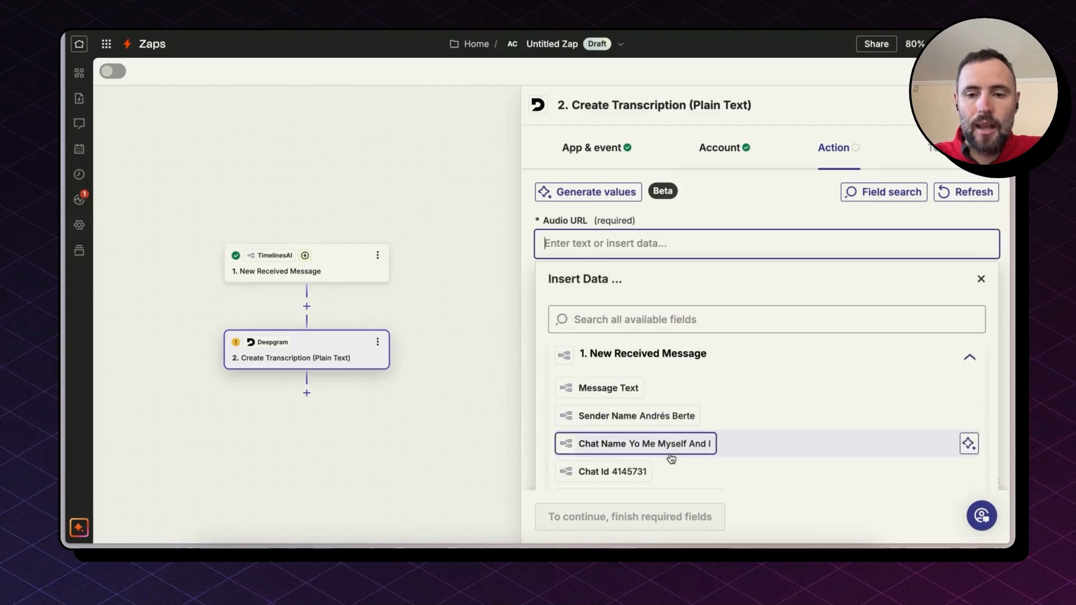
# - Use the trigger's '1. Attachment Url' as the Deepgram Audio URL and continue to testing
pyautogui.scroll(-3)
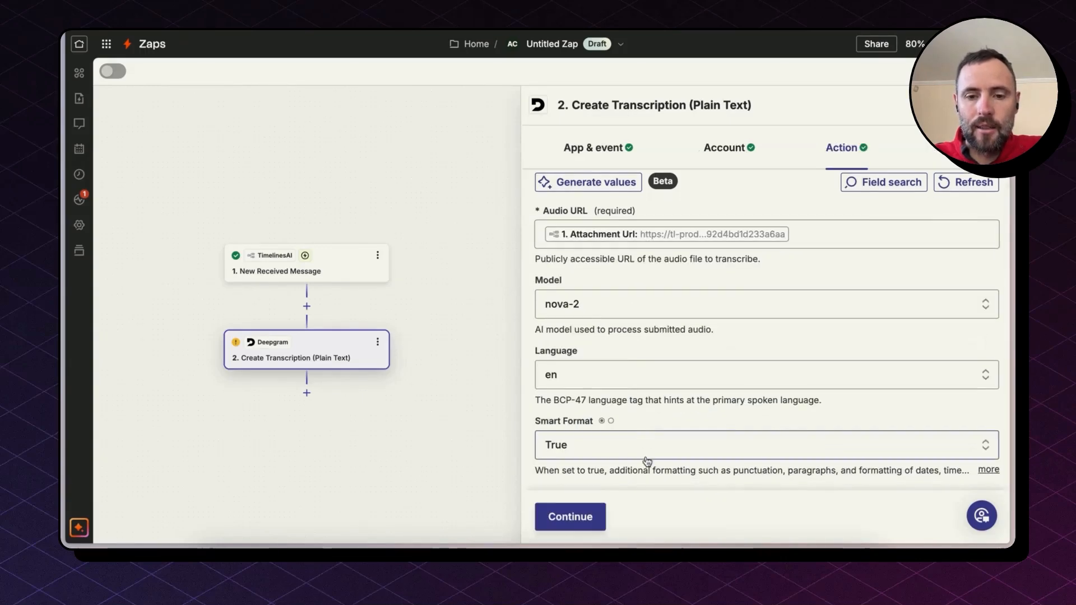
pyautogui.click(569, 516)
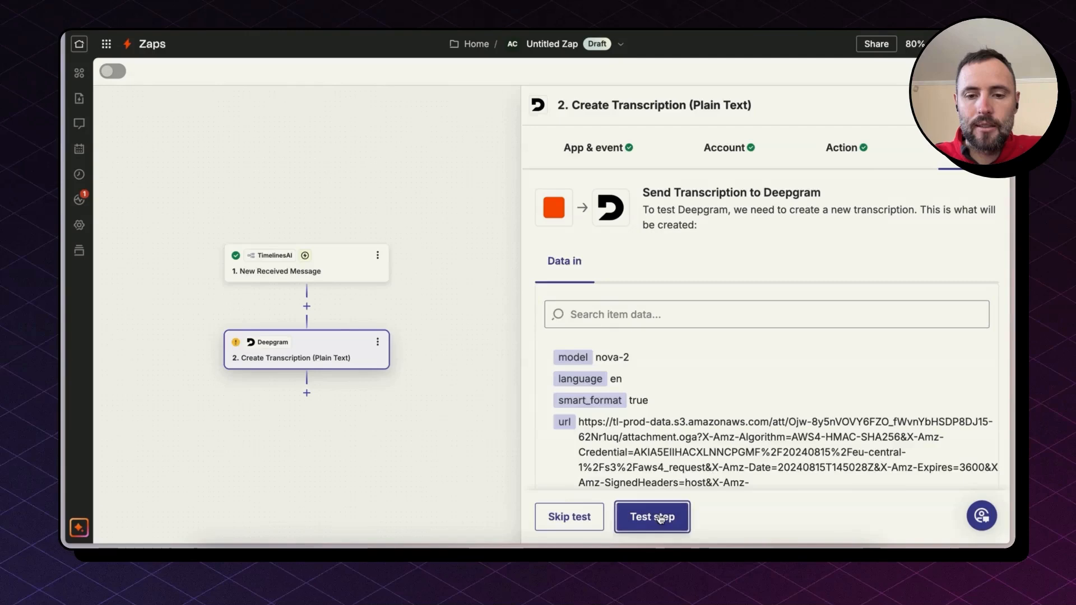
# - Test the Deepgram step and get the voice message's Transcript in Data out
pyautogui.click(650, 517)
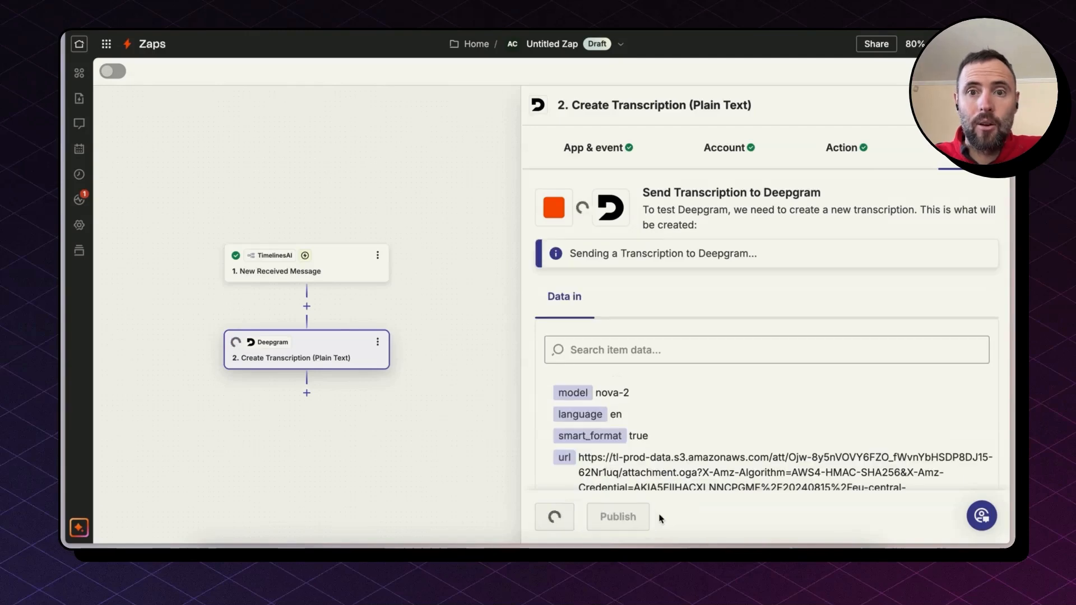
pyautogui.click(554, 515)
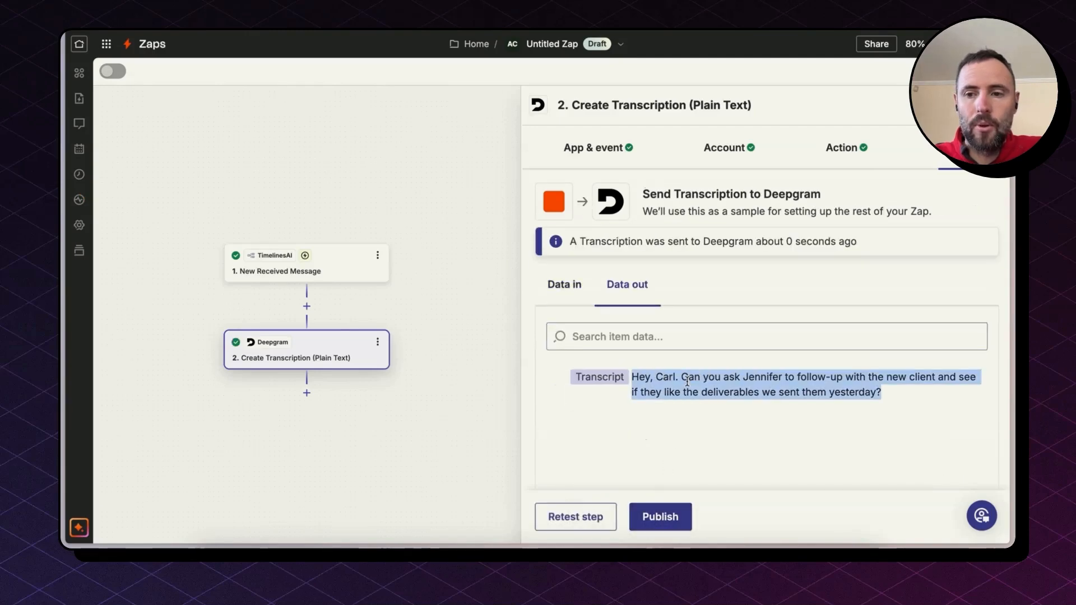
pyautogui.moveTo(760, 428)
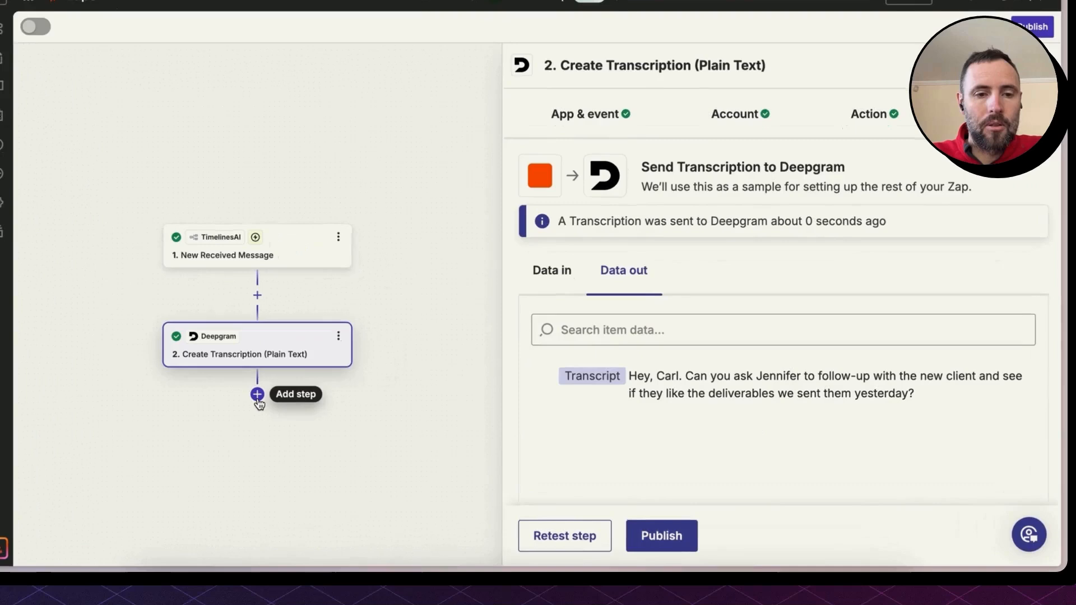
# - Make step 3 TimelinesAI with the 'Send Message to Existing Chat' event
pyautogui.click(256, 394)
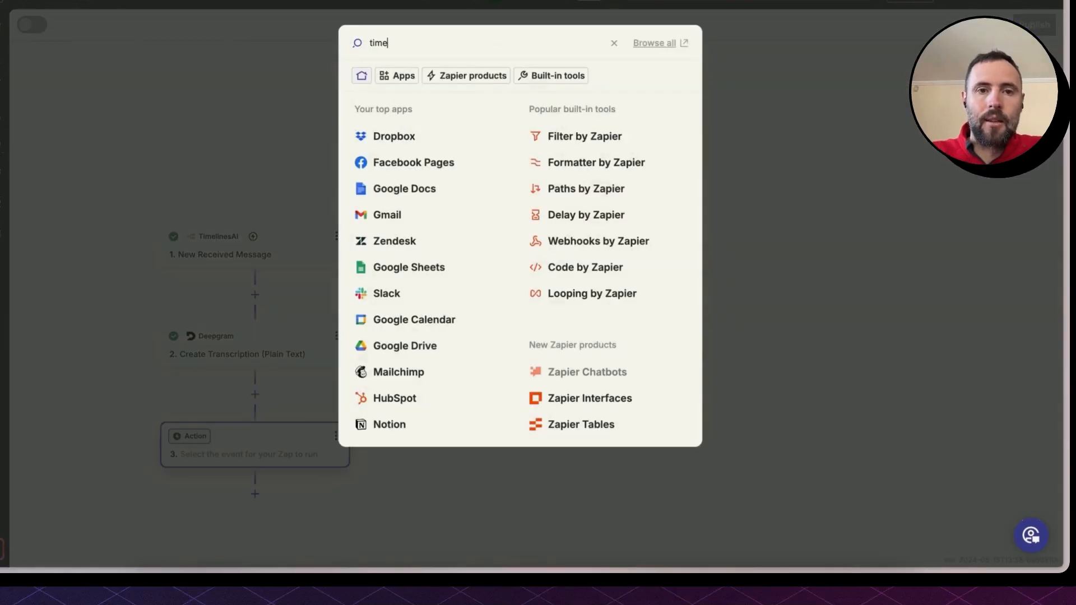
pyautogui.write('i')
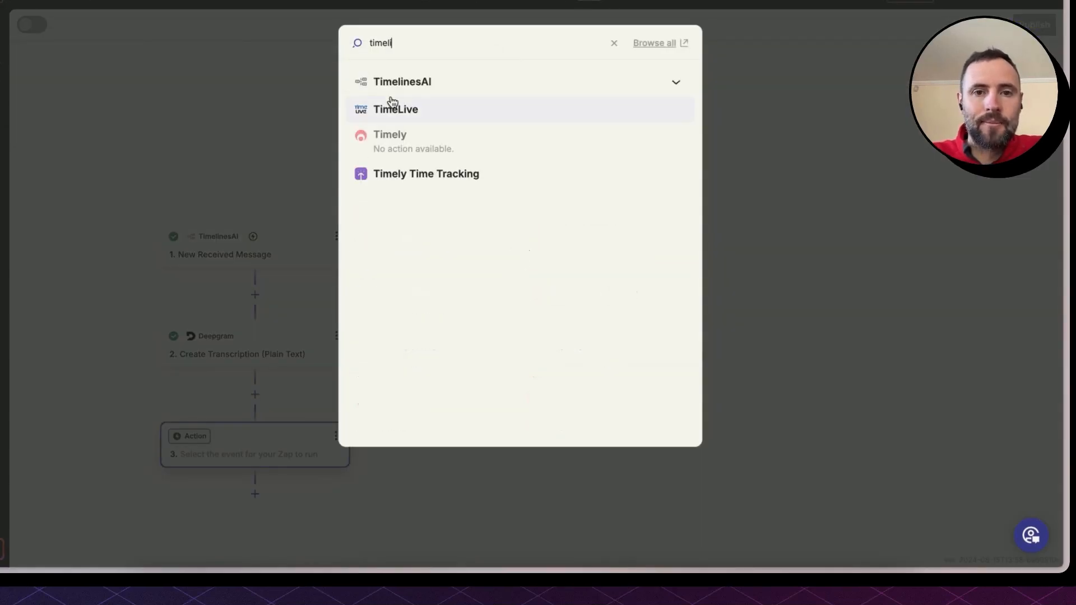
pyautogui.click(402, 81)
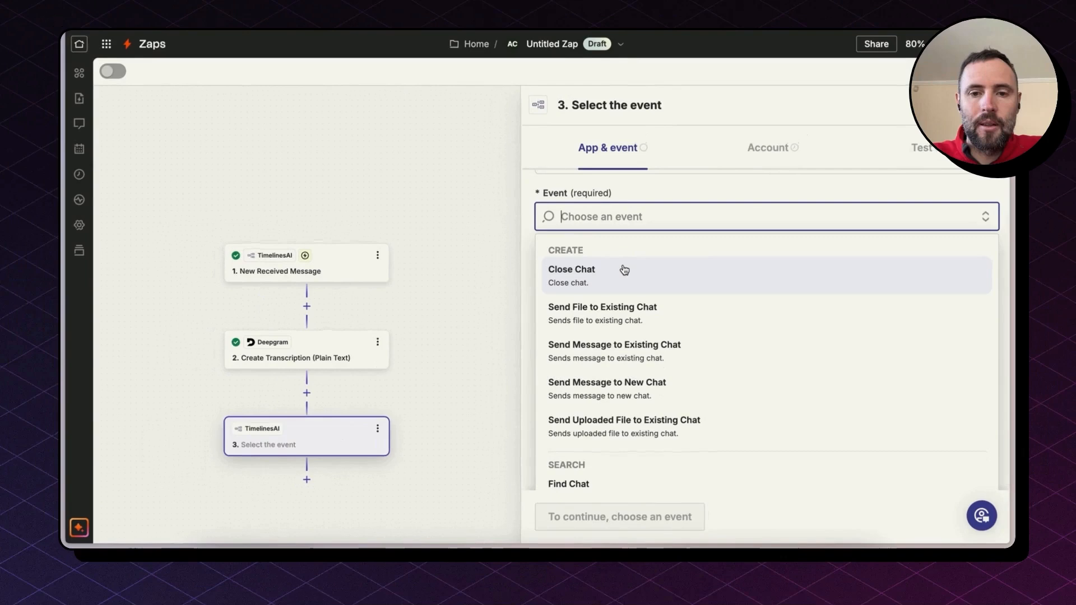
pyautogui.moveTo(674, 349)
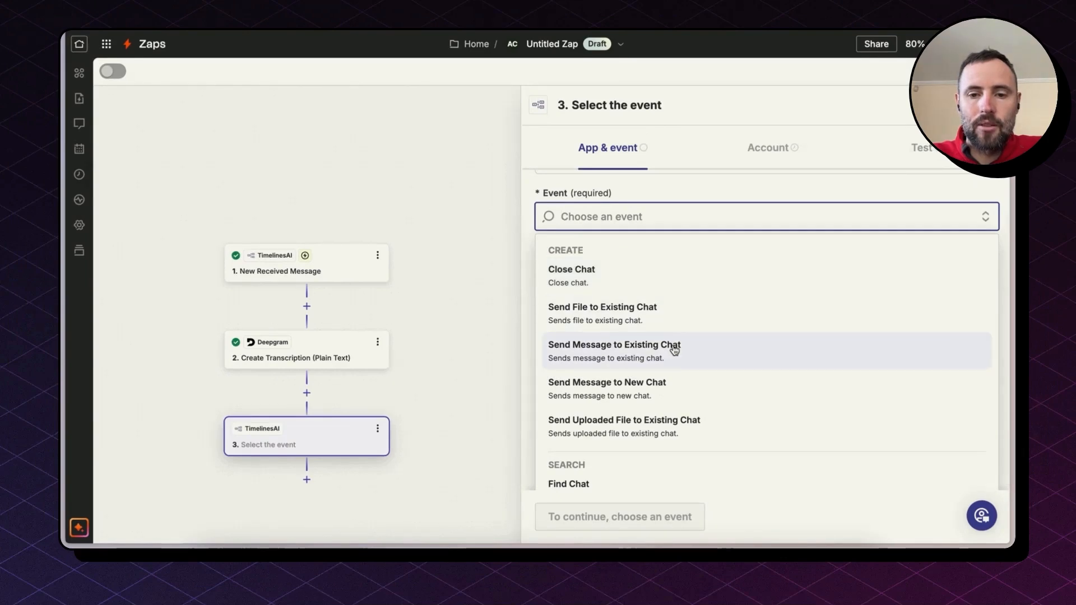
pyautogui.click(613, 350)
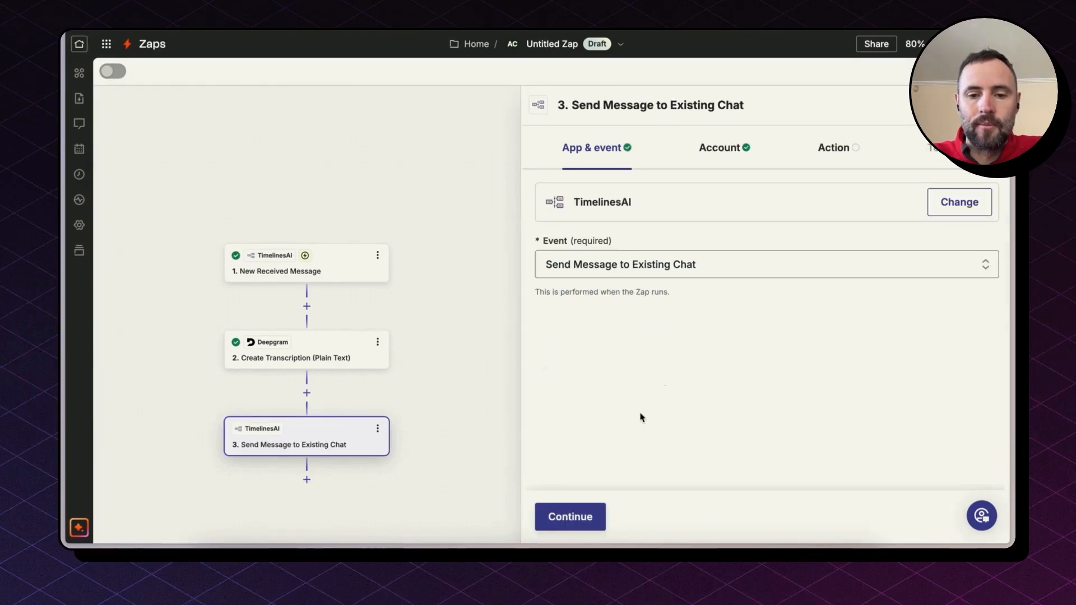
# - Fill the chat with 1. Chat Id, the Connex Digital account, and the Whatsapp Chat Jid
pyautogui.click(569, 515)
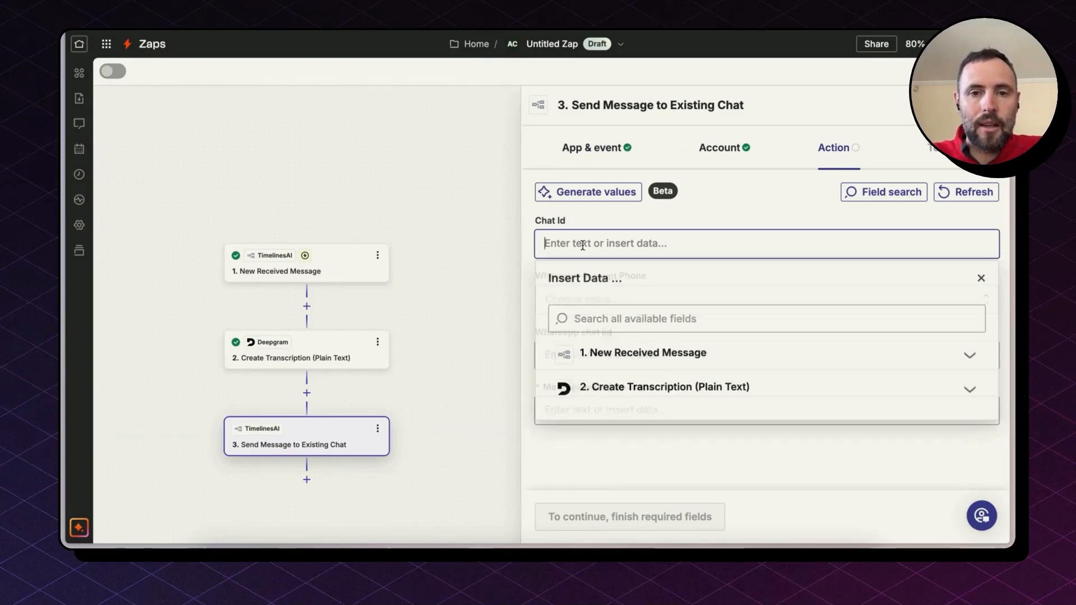
pyautogui.click(641, 353)
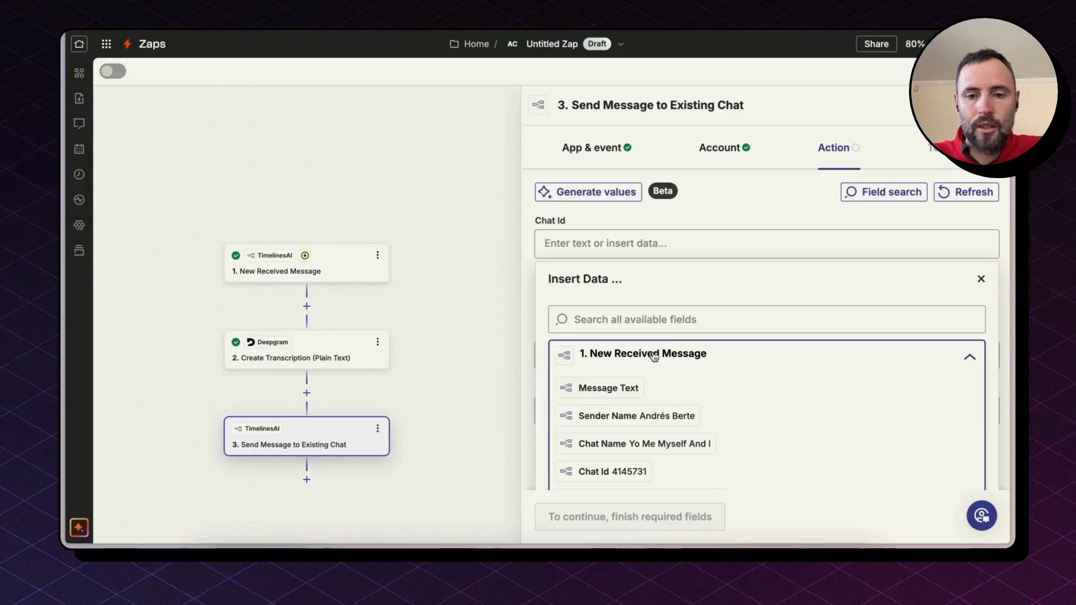
pyautogui.write('chat')
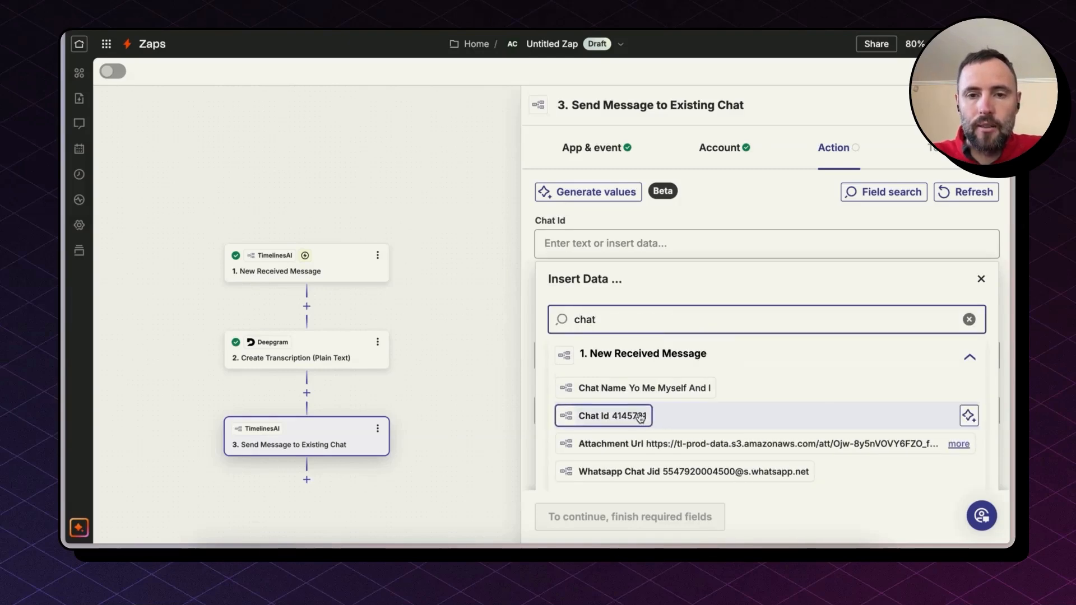
pyautogui.click(612, 415)
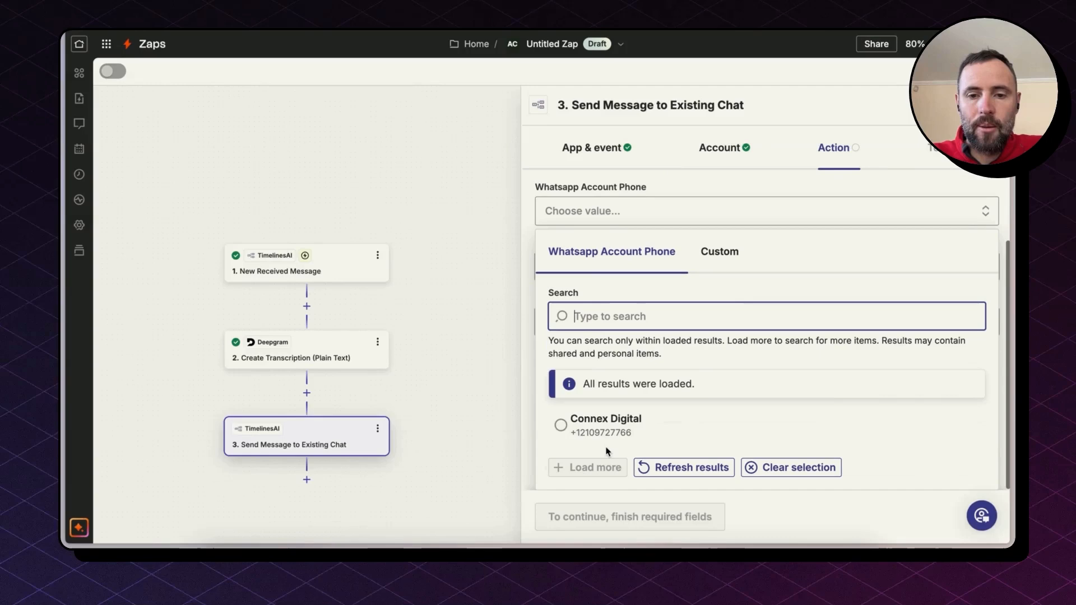
pyautogui.click(561, 425)
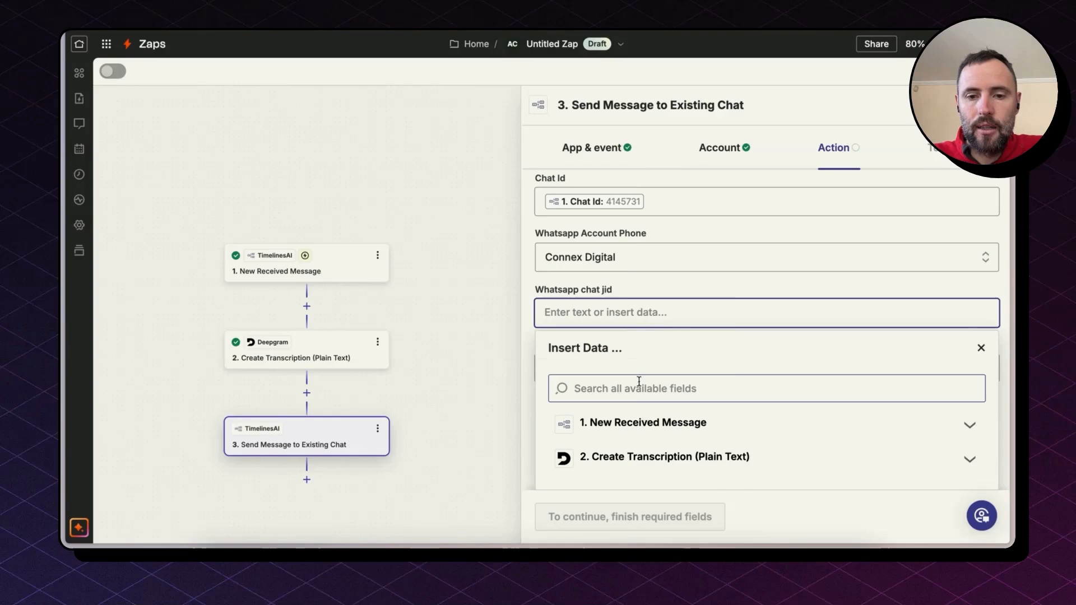
pyautogui.write('jid')
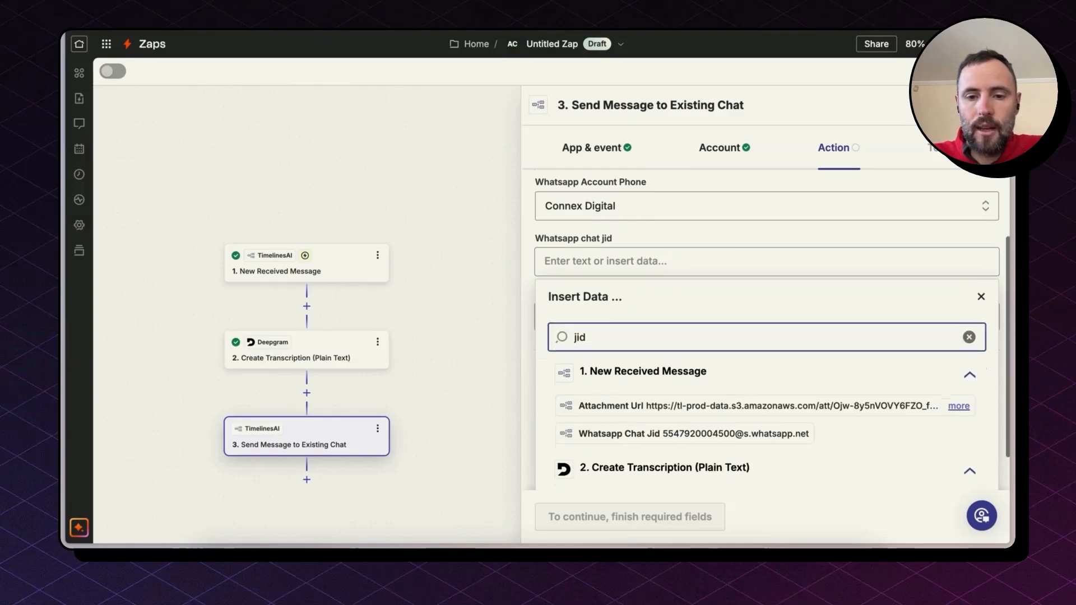
pyautogui.click(693, 433)
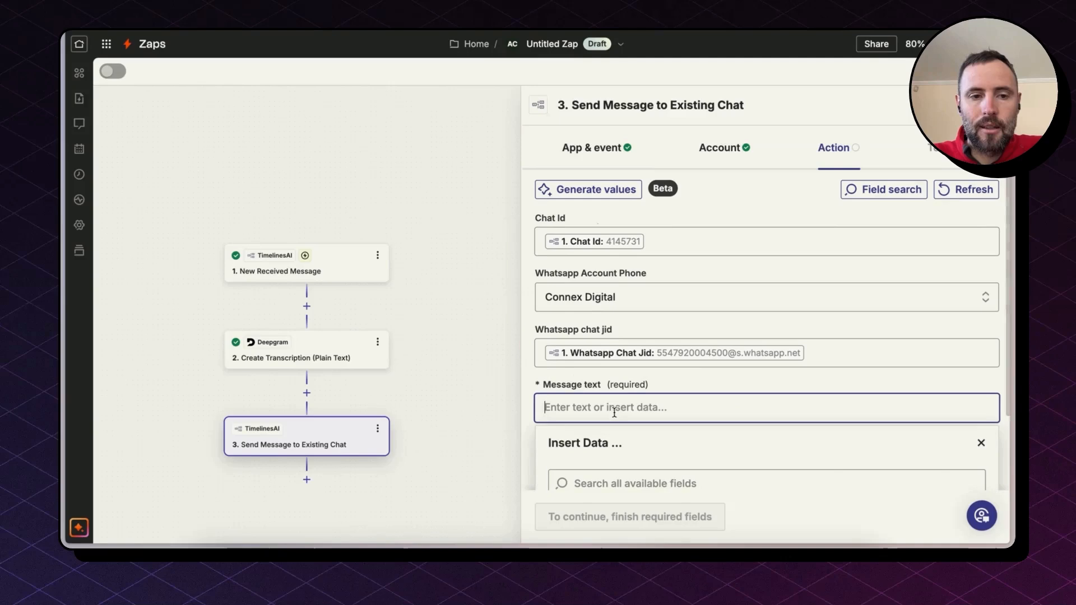
# - Set the Message text to the Deepgram step's Transcript
pyautogui.scroll(-3)
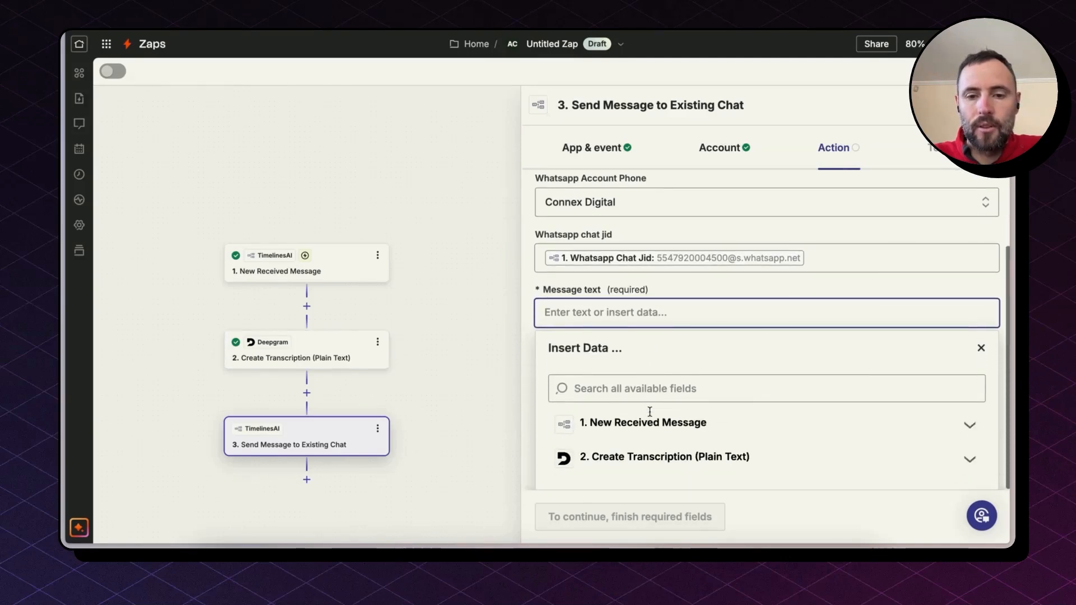
pyautogui.click(664, 456)
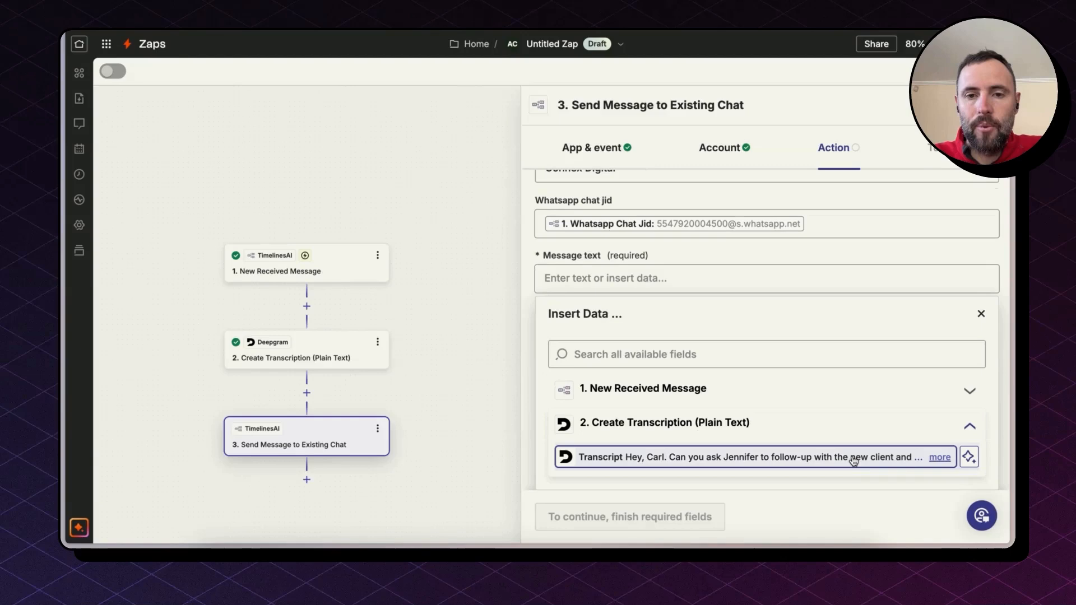
pyautogui.click(755, 457)
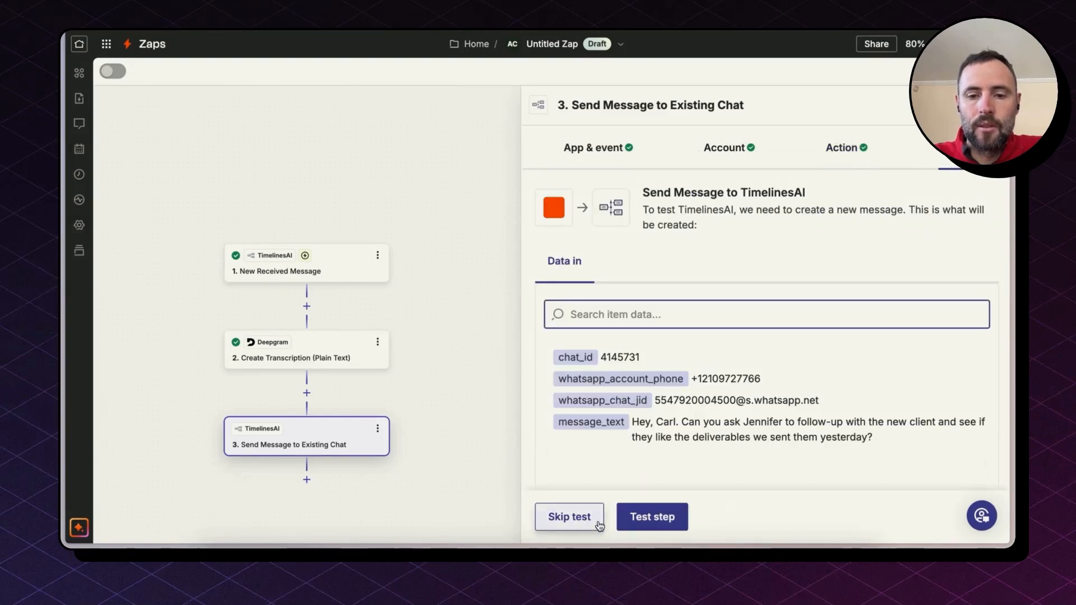
# - Test step 3 so the transcript message is sent through TimelinesAI, returning a WhatsApp message ID
pyautogui.click(650, 517)
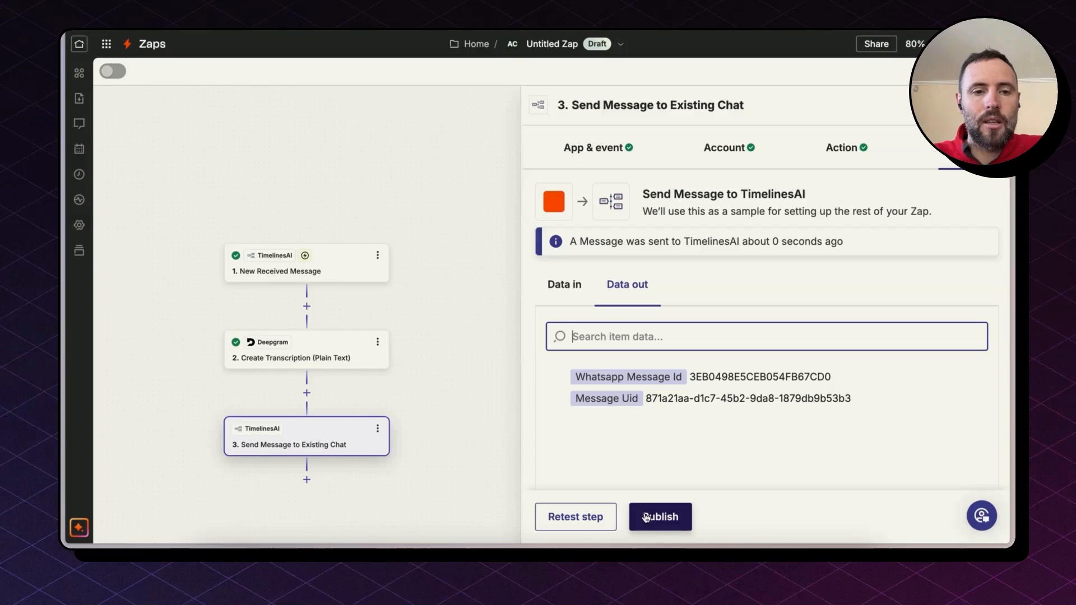
pyautogui.moveTo(306, 306)
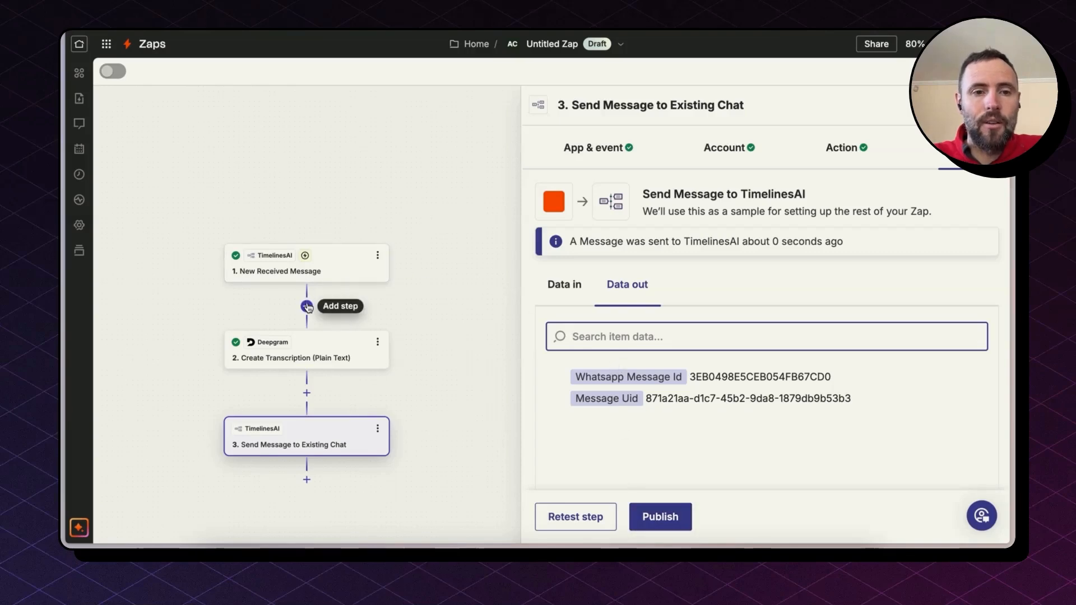
# - Insert a Filter by Zapier step between the trigger and the Deepgram transcription
pyautogui.click(306, 305)
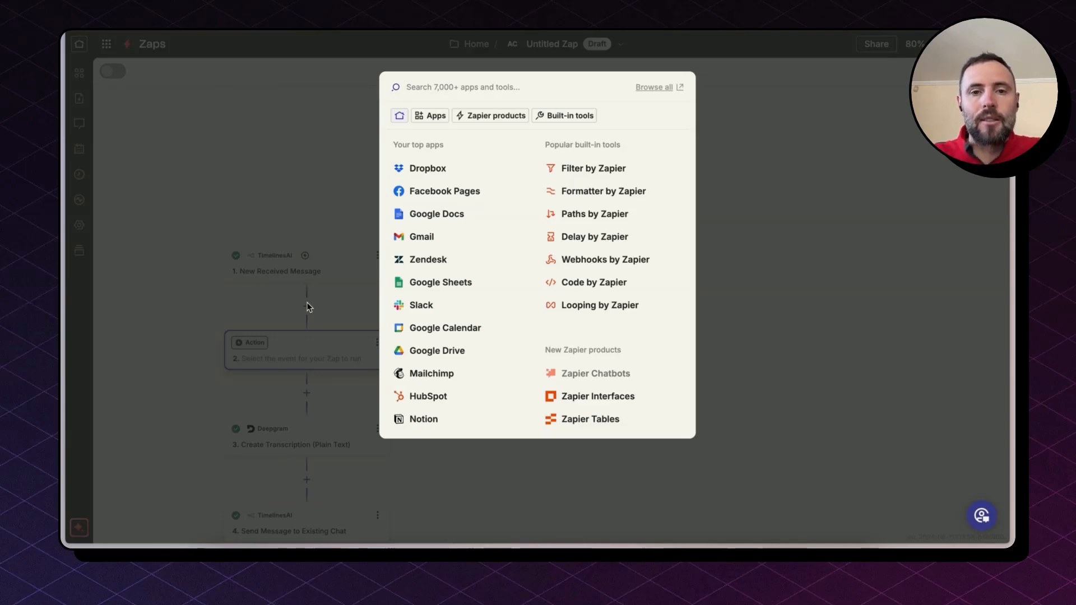
pyautogui.click(592, 168)
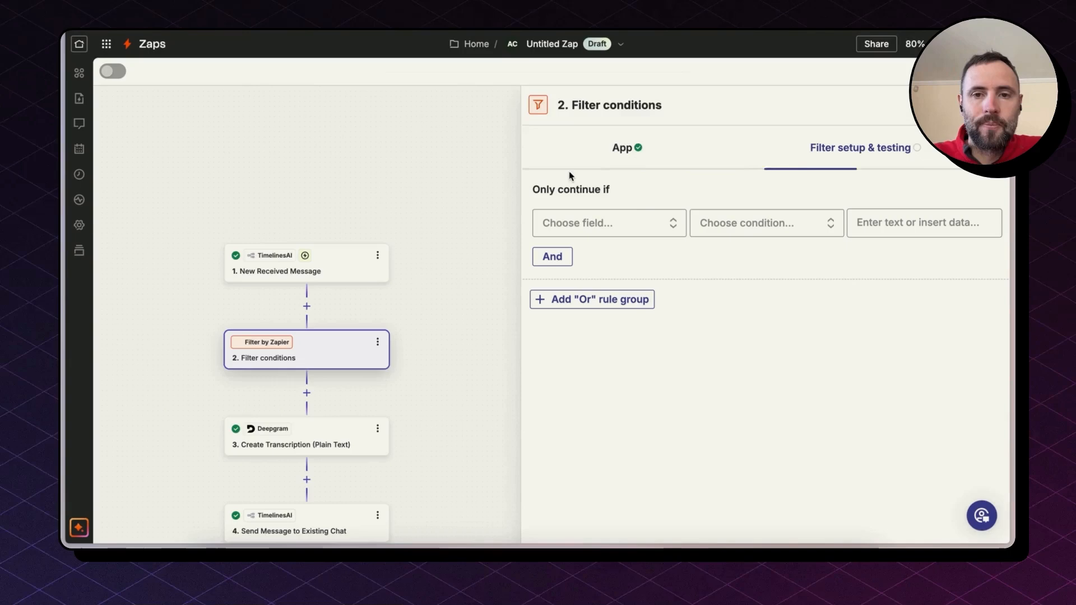
# - Set the filter to Message Text / Does not exist and test it against the sample
pyautogui.click(607, 222)
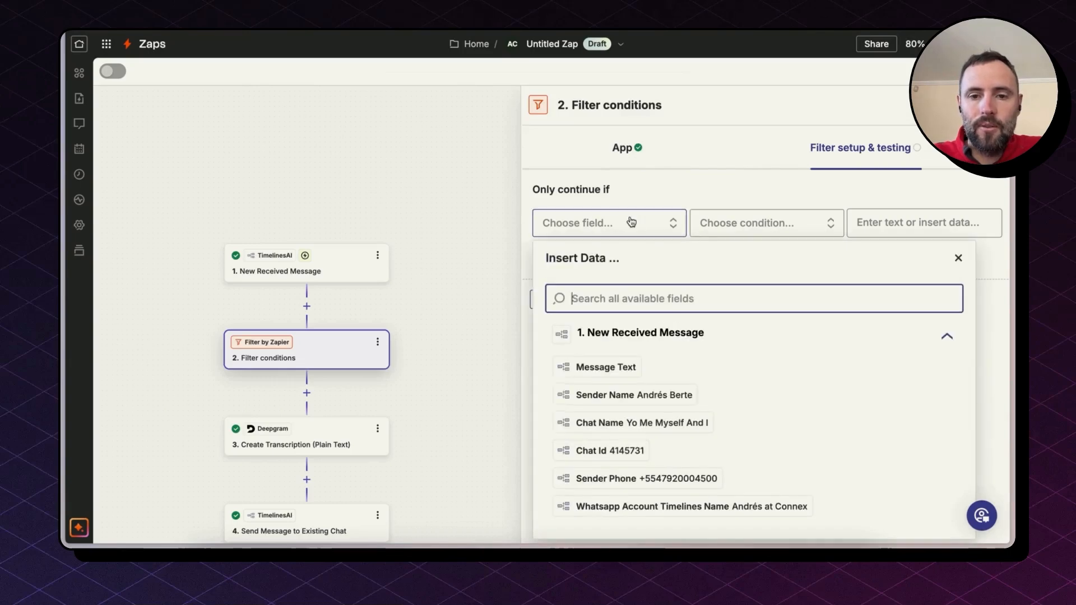
pyautogui.click(605, 366)
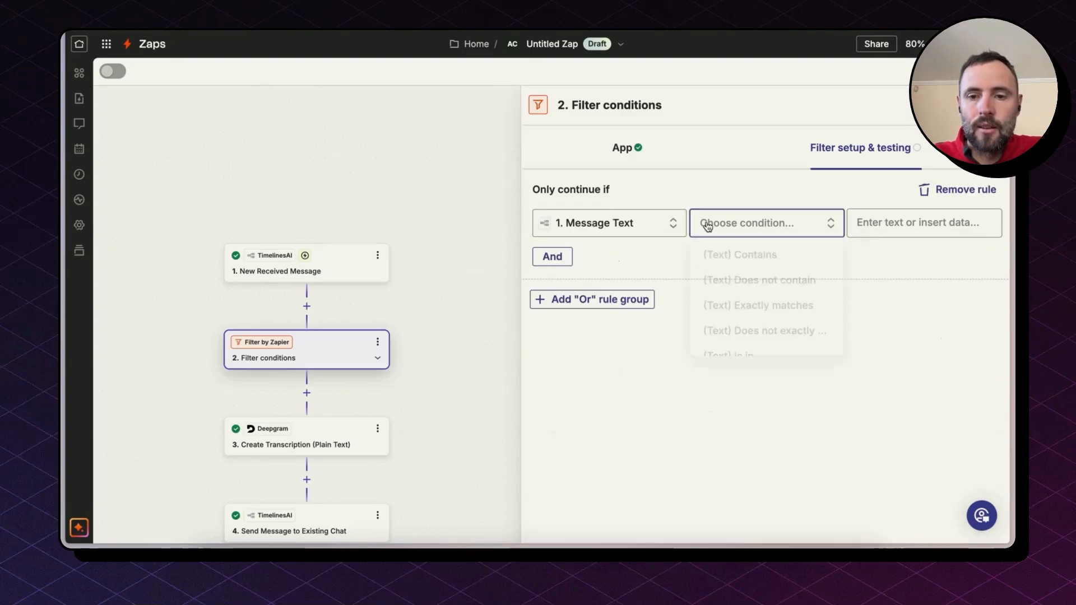
pyautogui.click(765, 221)
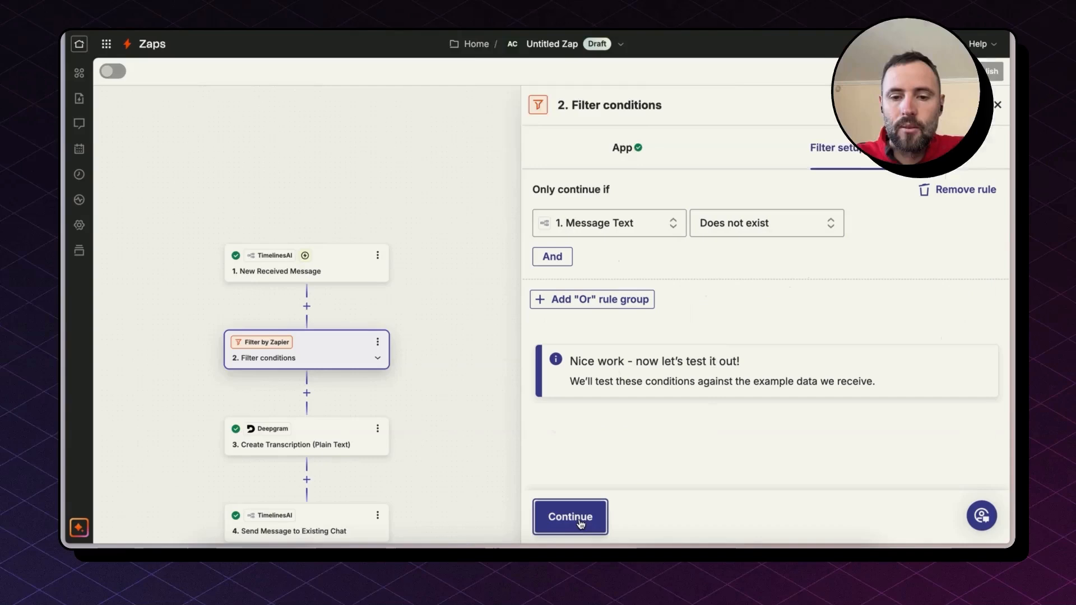
pyautogui.click(570, 516)
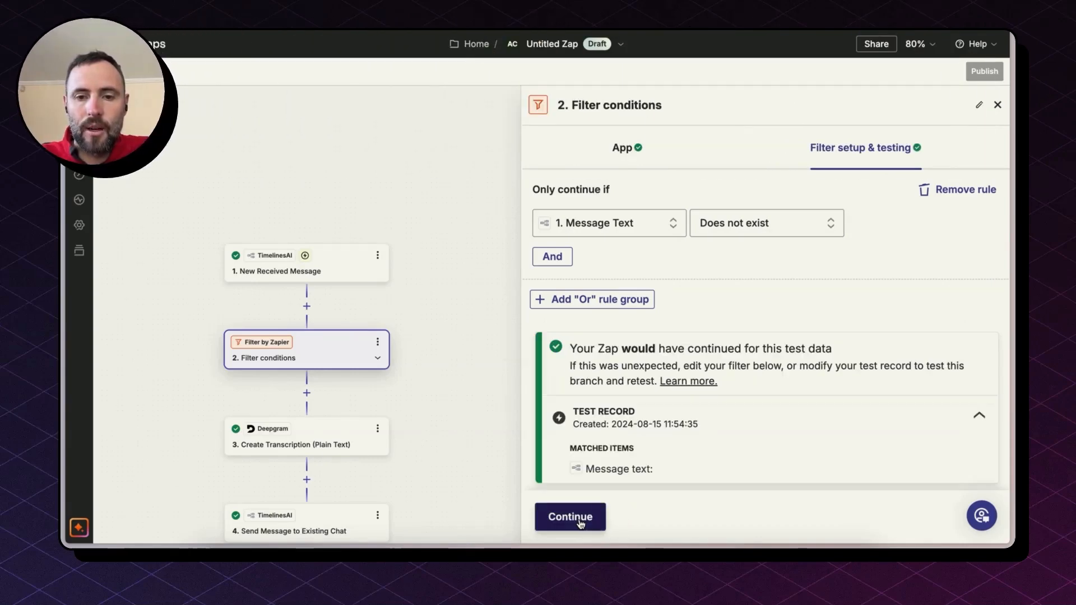
pyautogui.moveTo(588, 439)
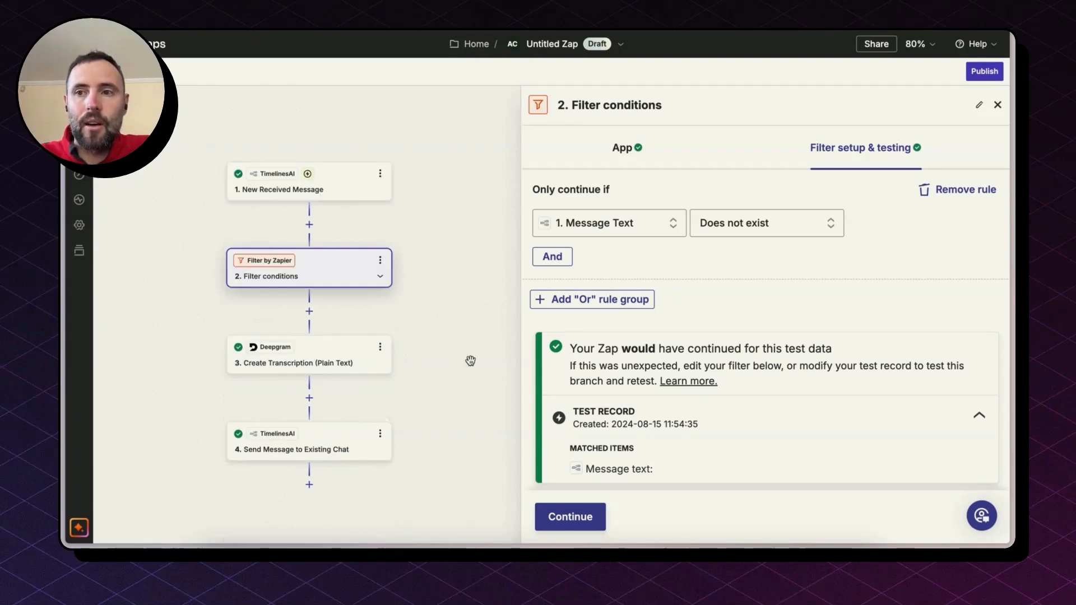
pyautogui.moveTo(984, 71)
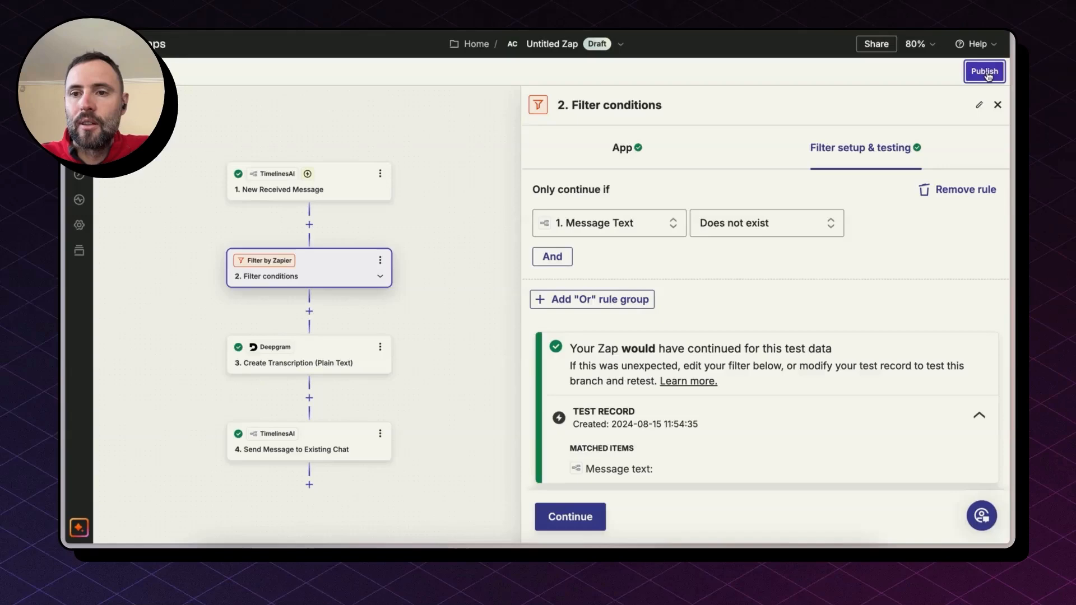
# - Publish the four-step Zap as v1 and dismiss the published notice
pyautogui.click(984, 70)
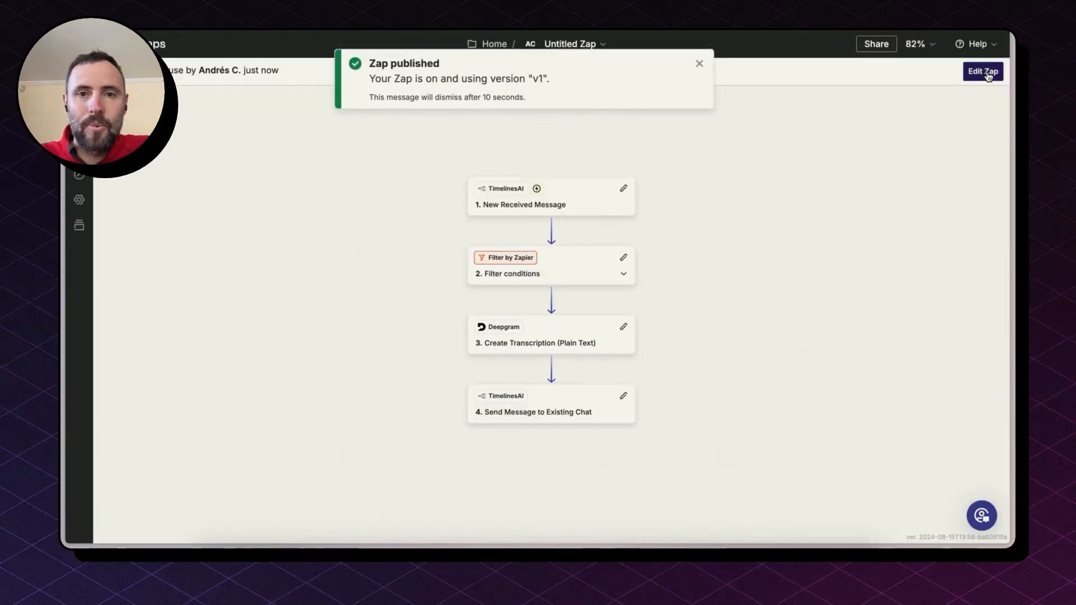
pyautogui.click(700, 62)
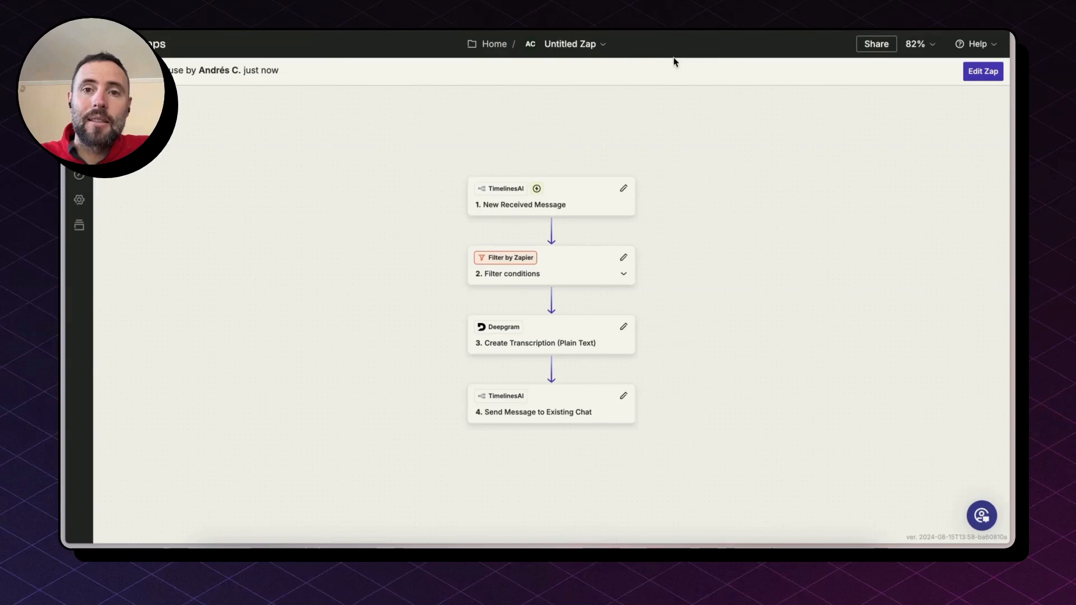